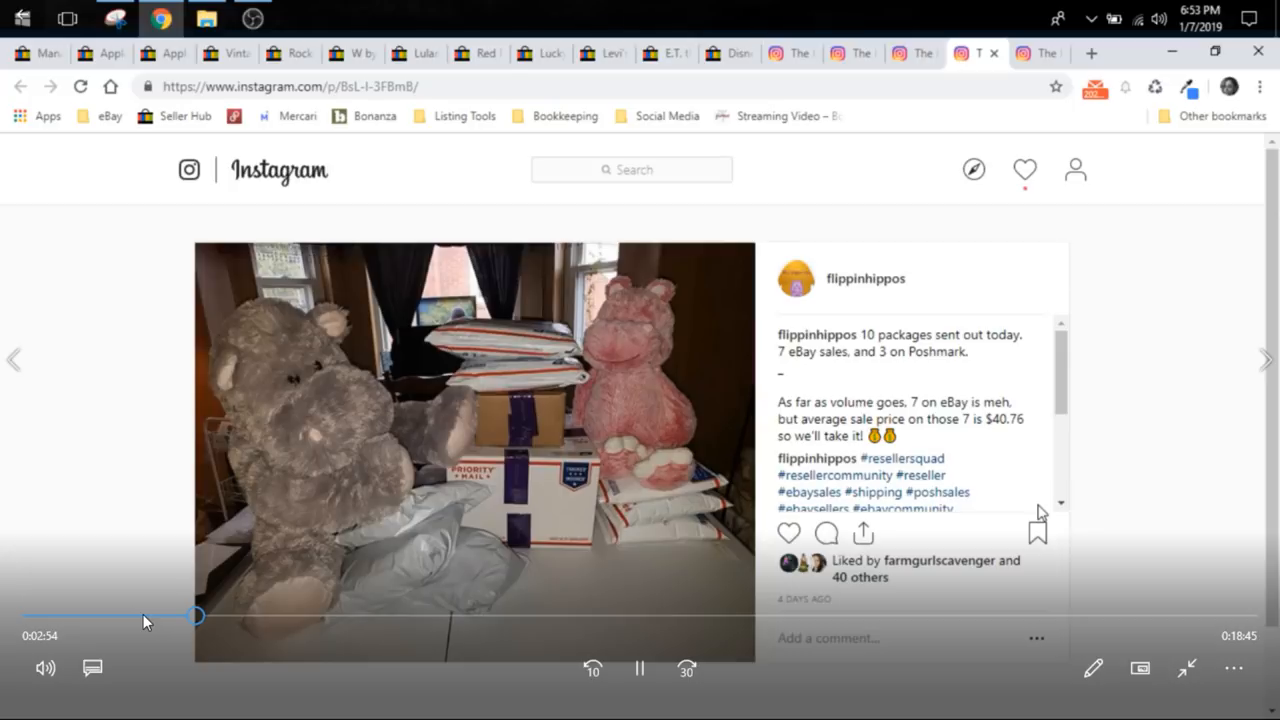
- Bring up the next Instagram post about 10 shipped packages of eBay sales
left_click(1264, 359)
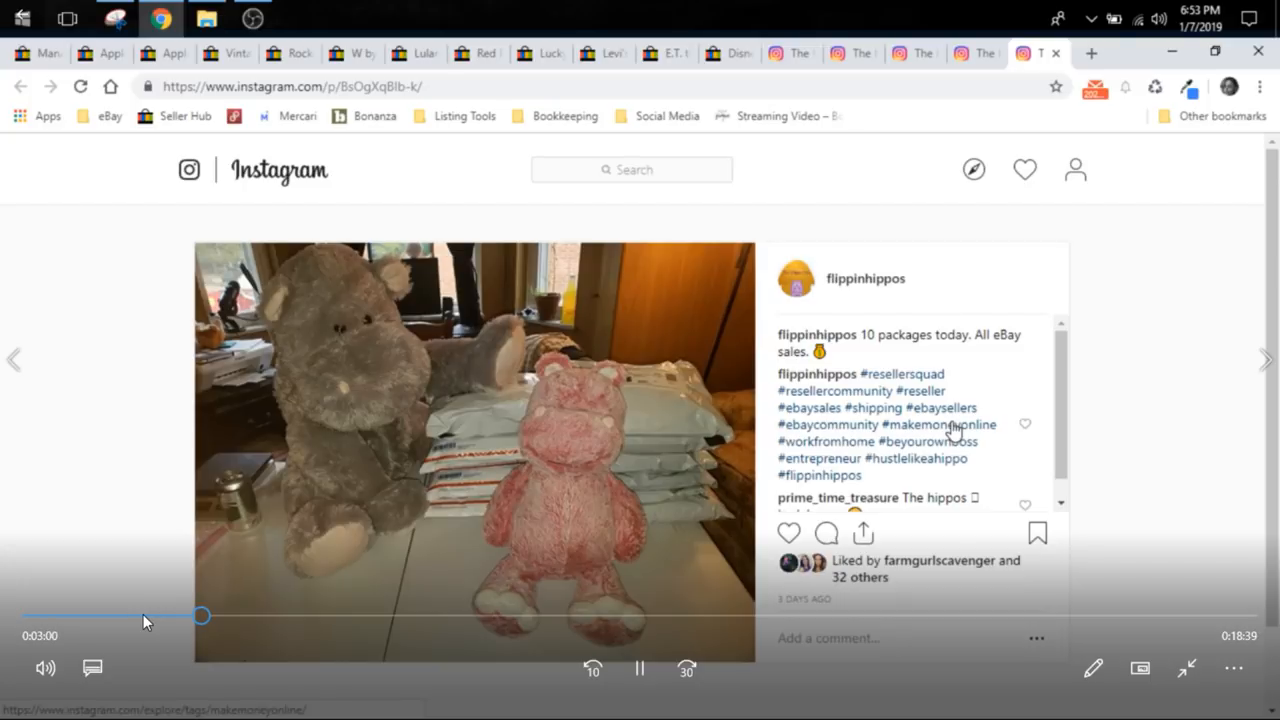
mouse_move(729, 53)
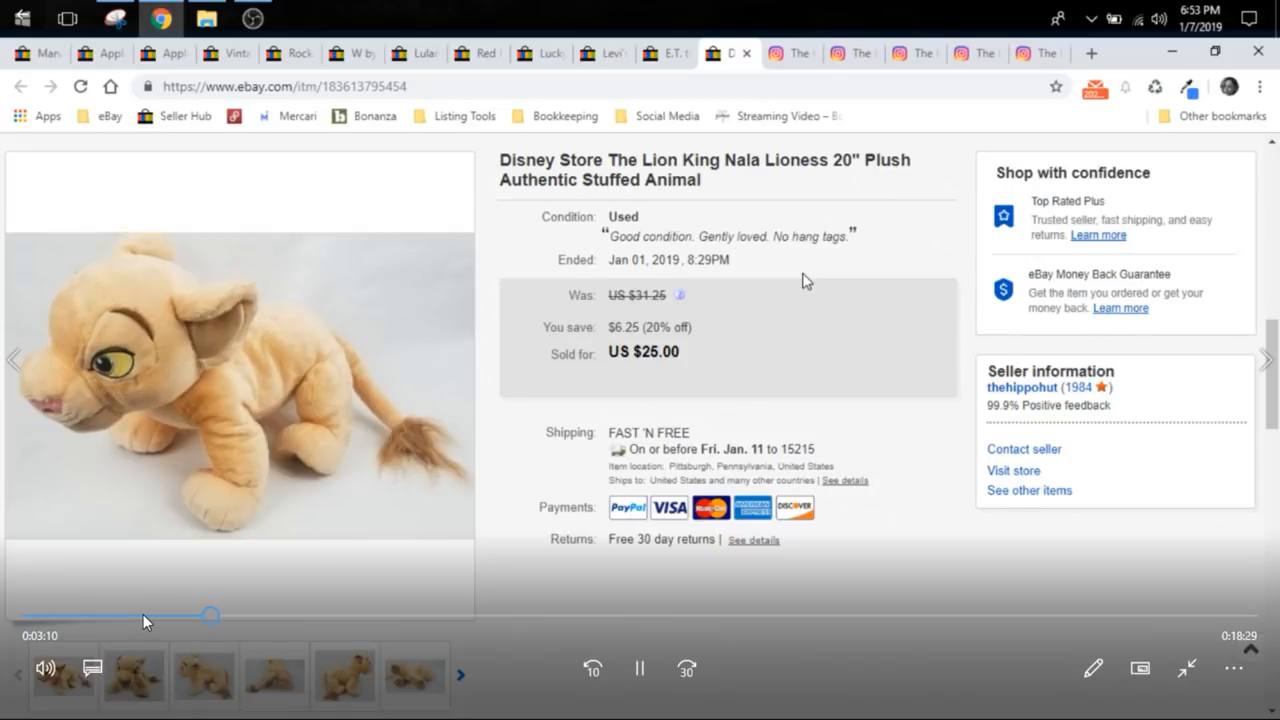
- Scroll the Nala lioness plush listing and view another of its photos
scroll("down", 3)
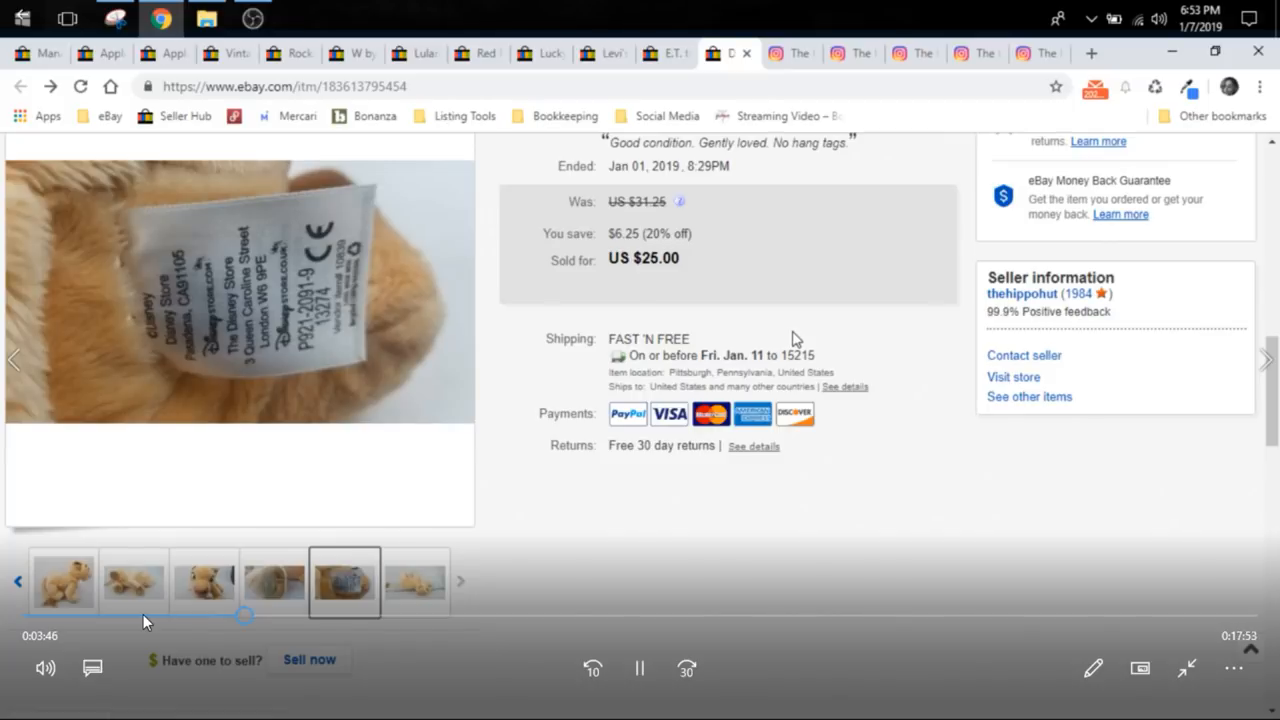
mouse_move(603, 520)
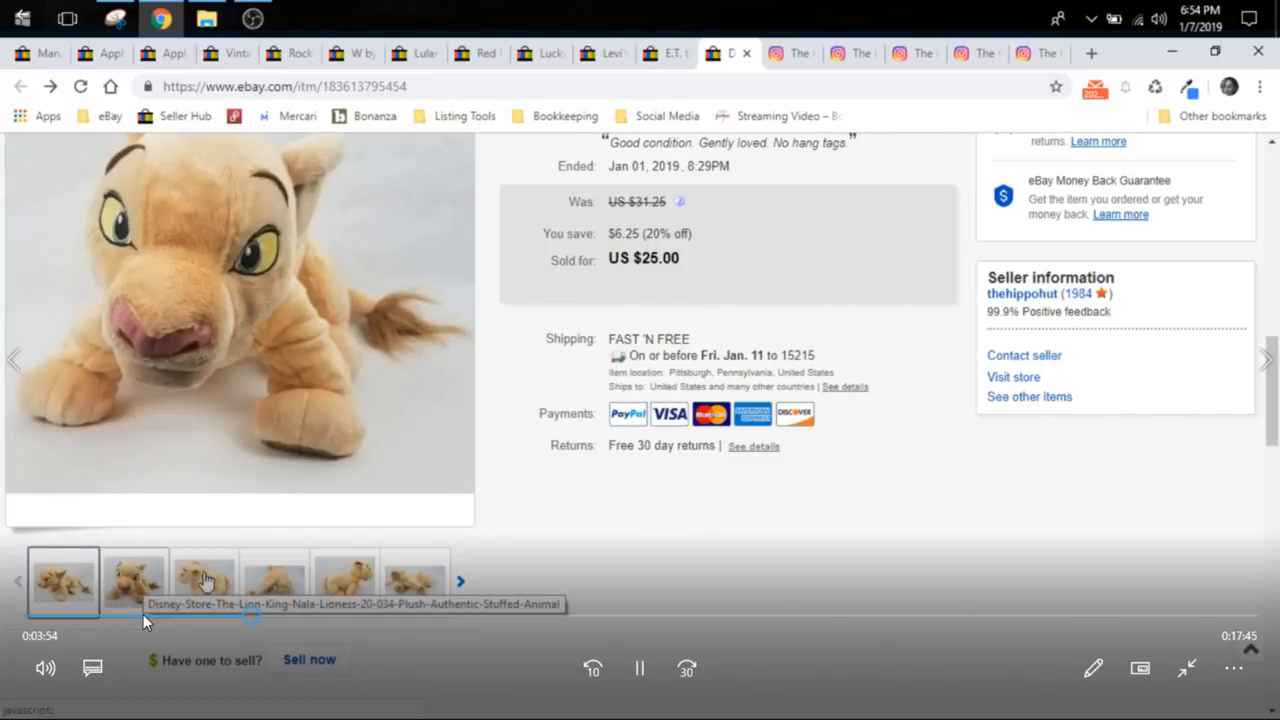
left_click(204, 580)
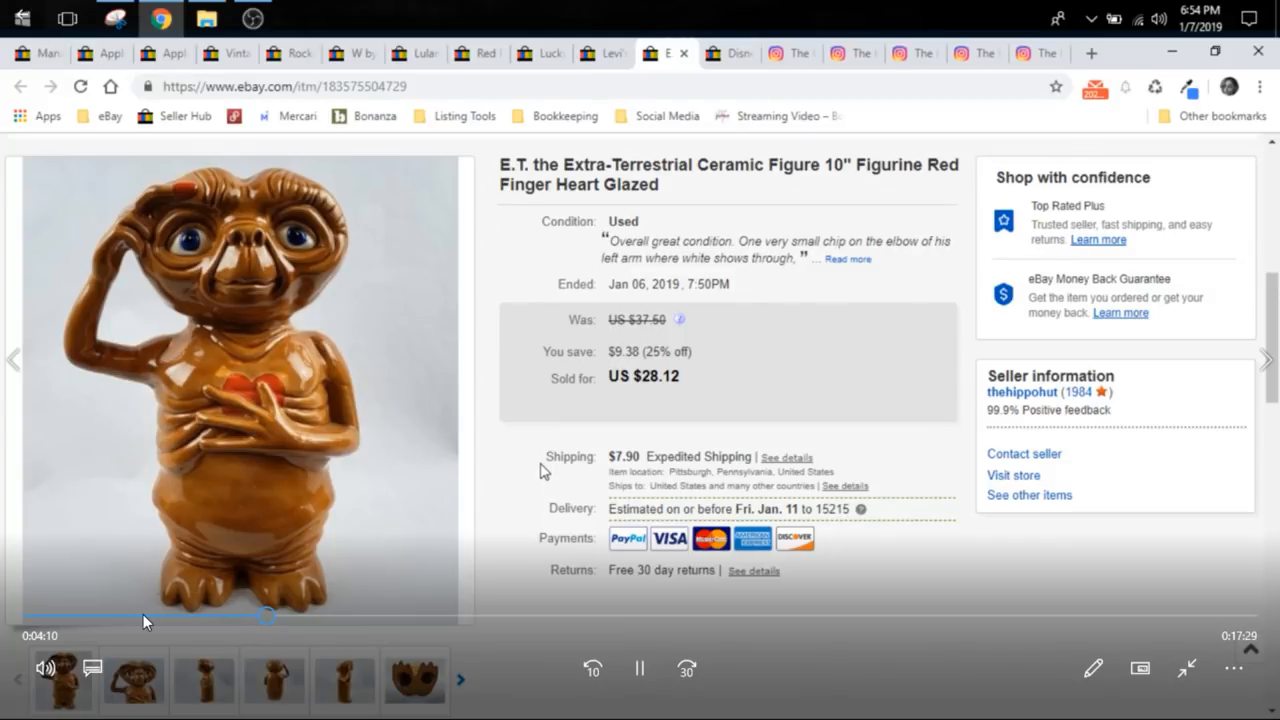
mouse_move(177, 495)
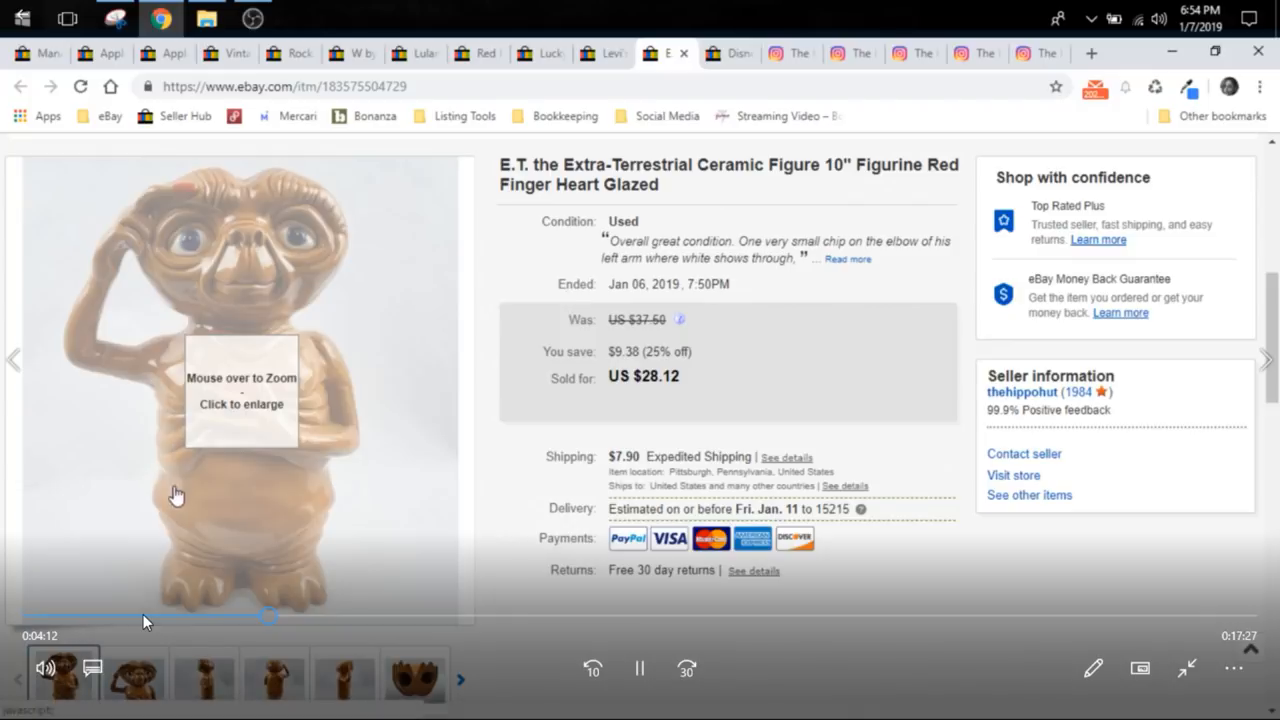
- Enlarge the E.T. figurine's main photo to reach the 'Christmas 1982' base shot
left_click(240, 390)
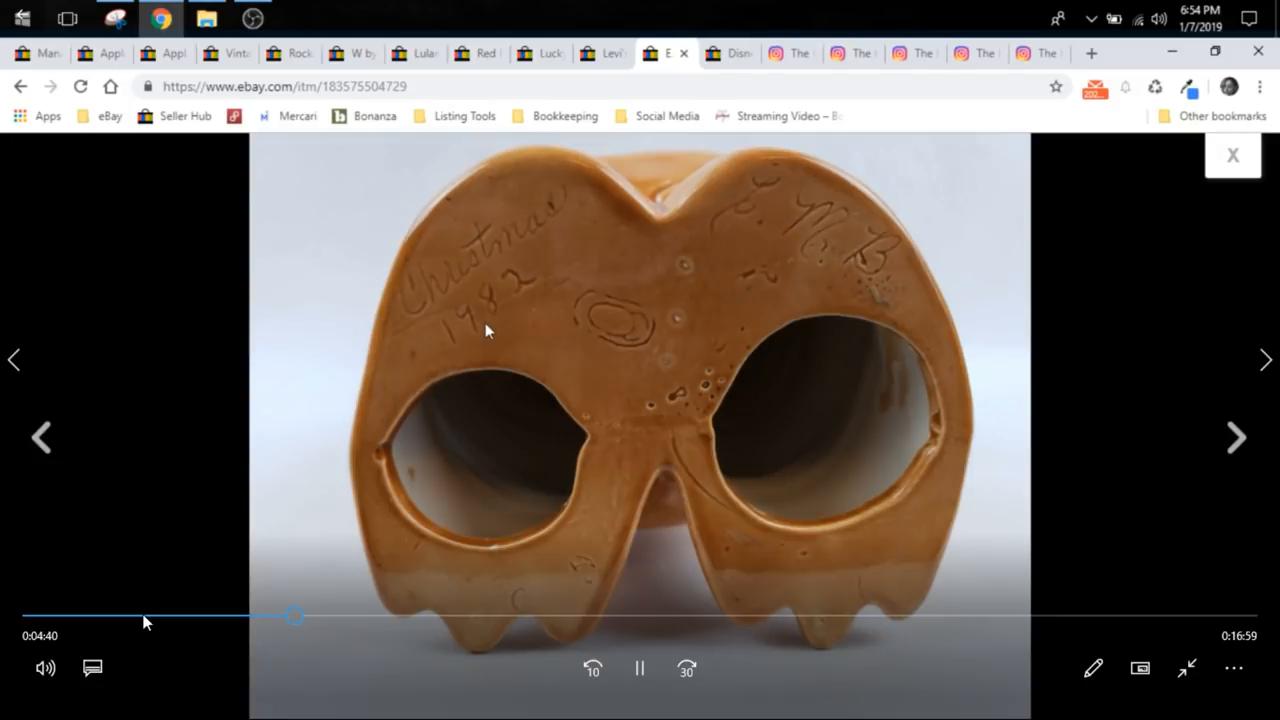
- Advance to the enlarged close-up of E.T.'s folded hands and chipped elbow
left_click(1237, 437)
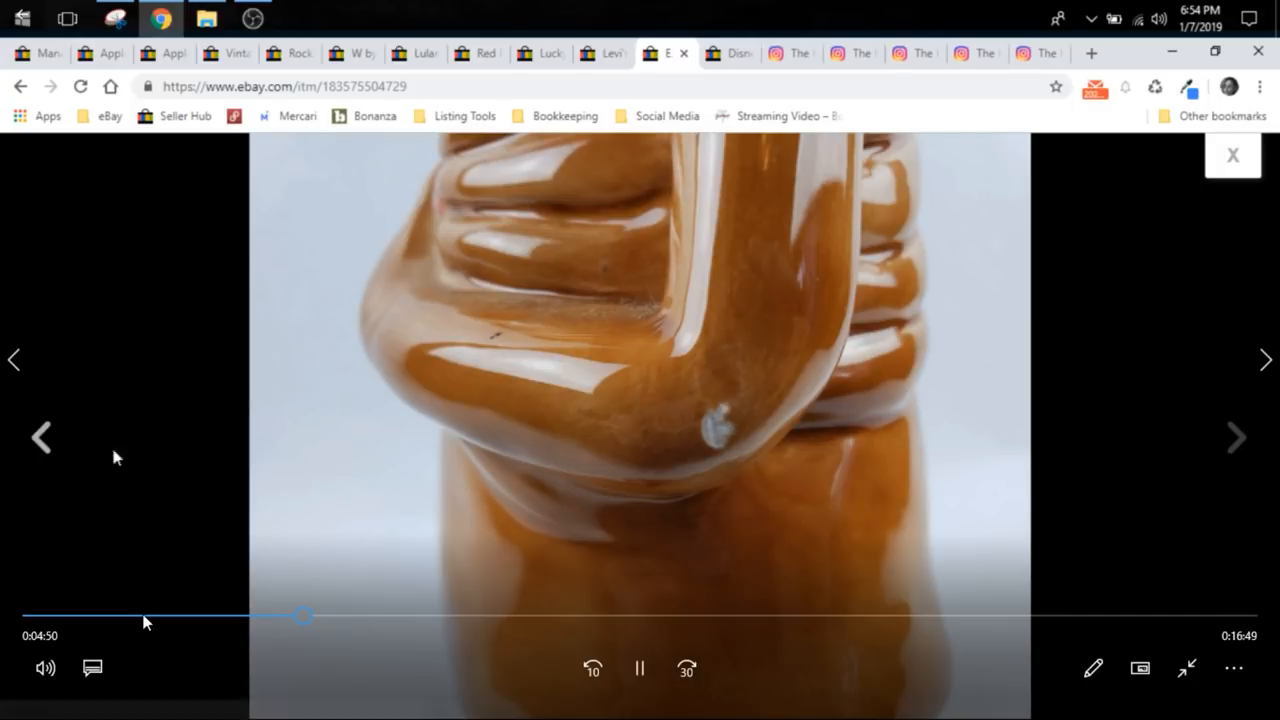
mouse_move(40, 440)
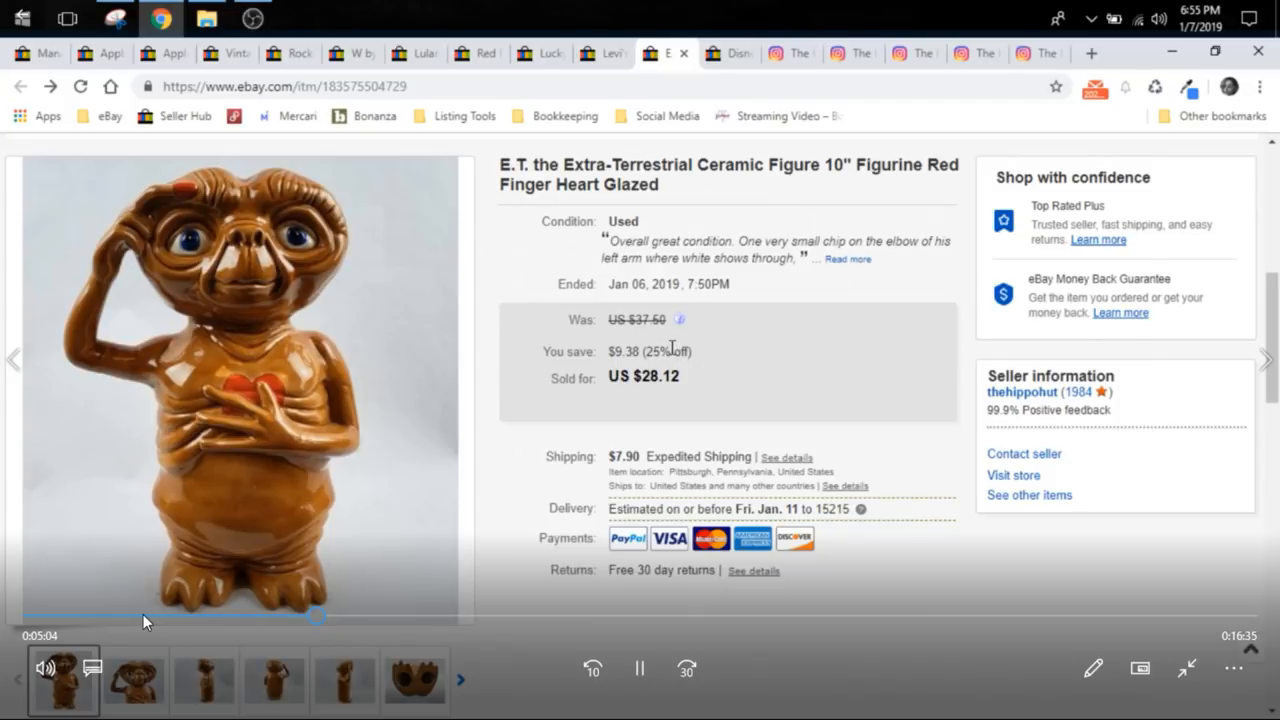
mouse_move(673, 393)
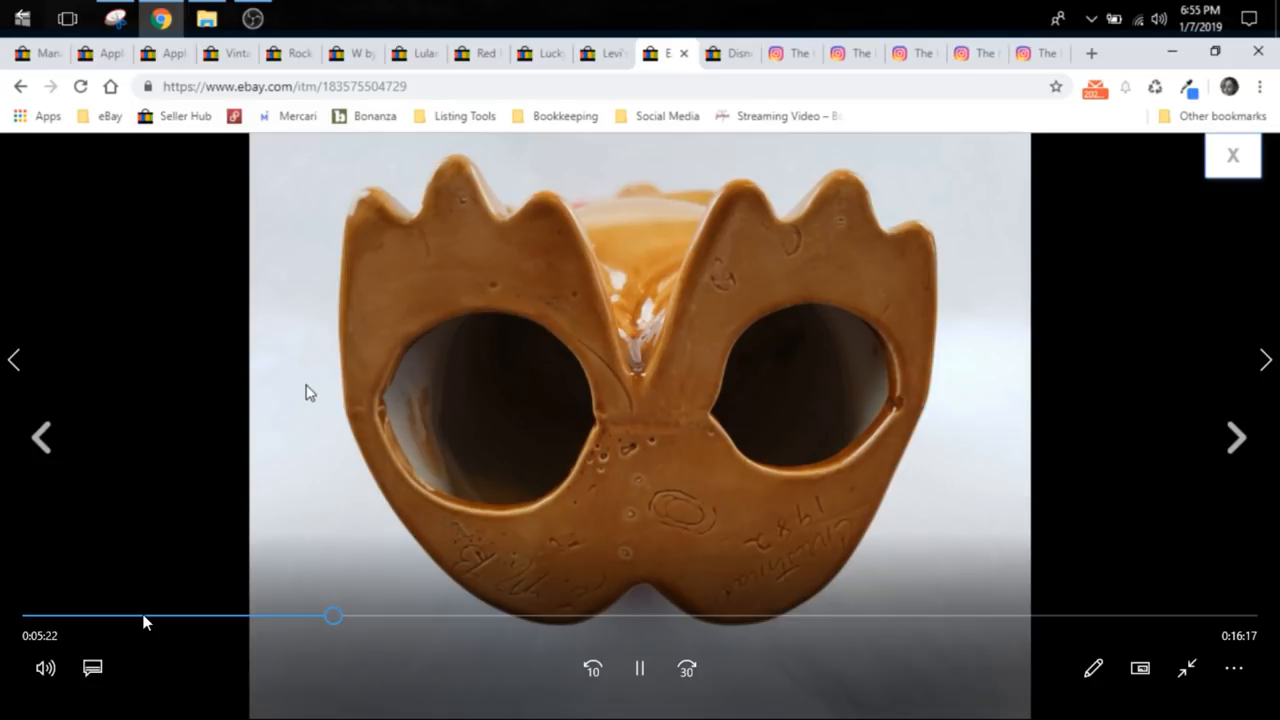
mouse_move(518, 427)
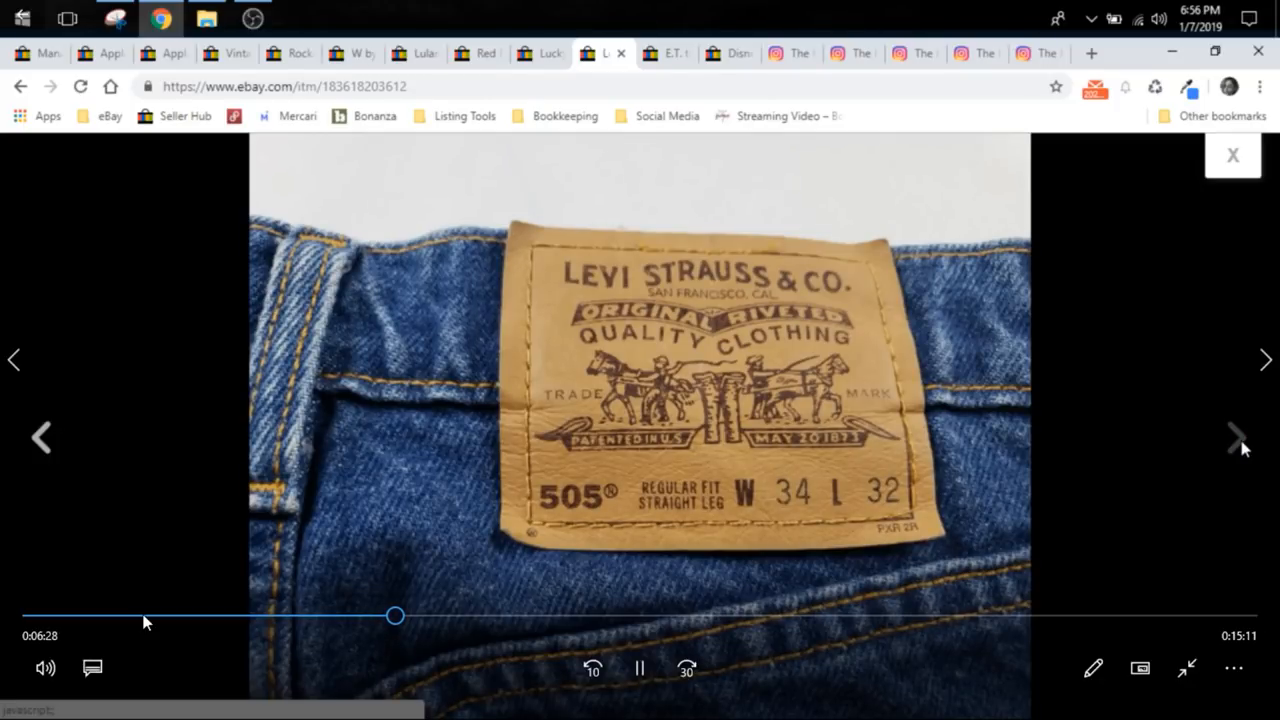
- Page from the Levi's 505 leather patch to the W34 L32 tag, then close the viewer
left_click(1232, 155)
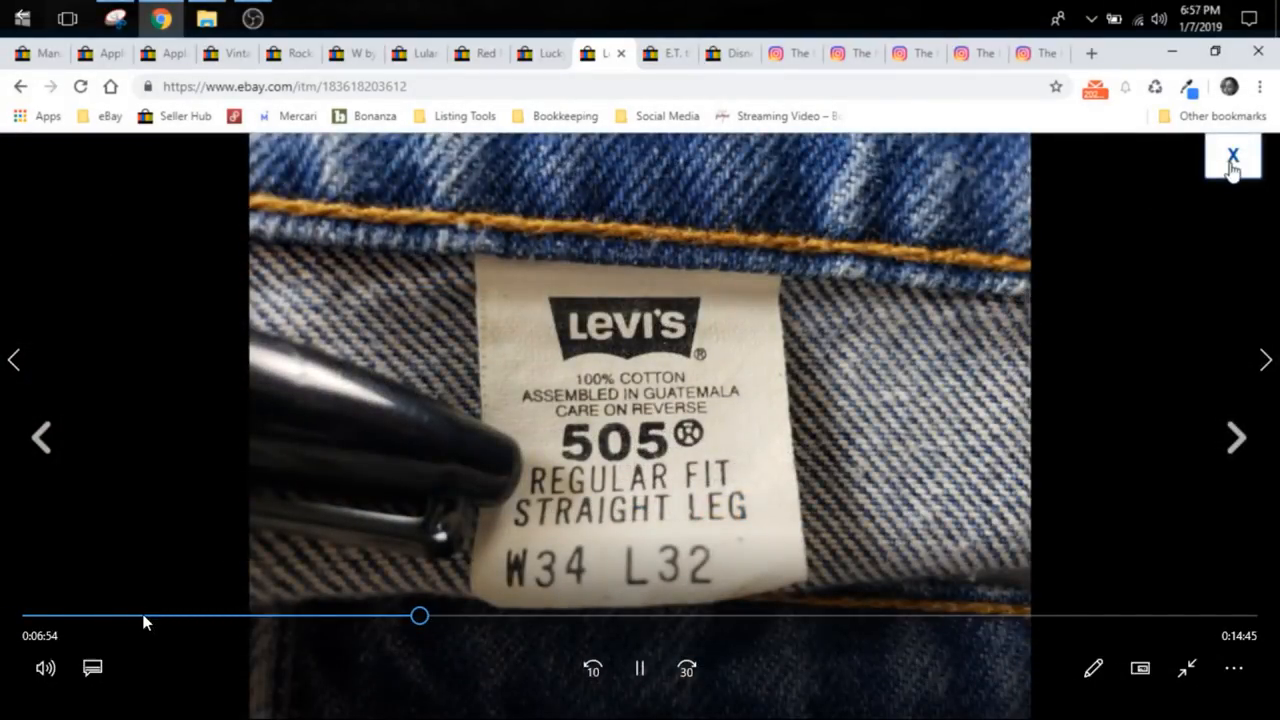
left_click(1232, 158)
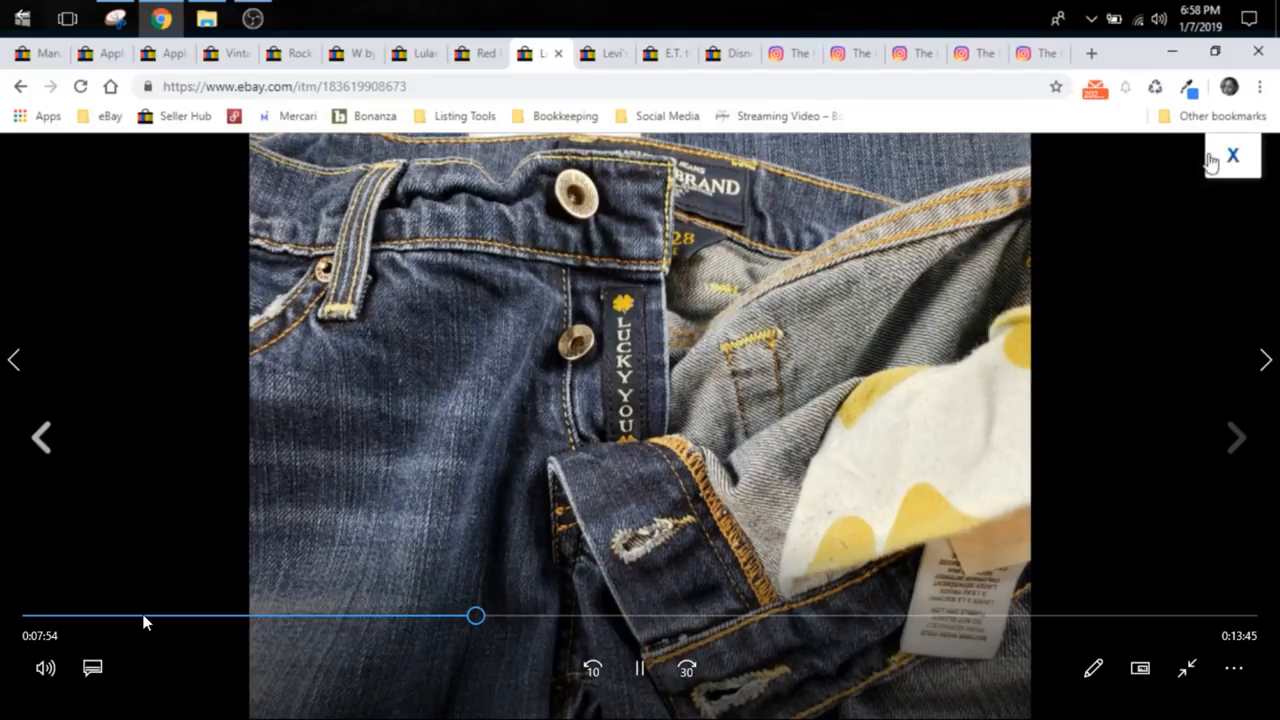
- Close the Lucky Brand Lil Maggie photos, view the flare shot, and return to the title
left_click(1233, 155)
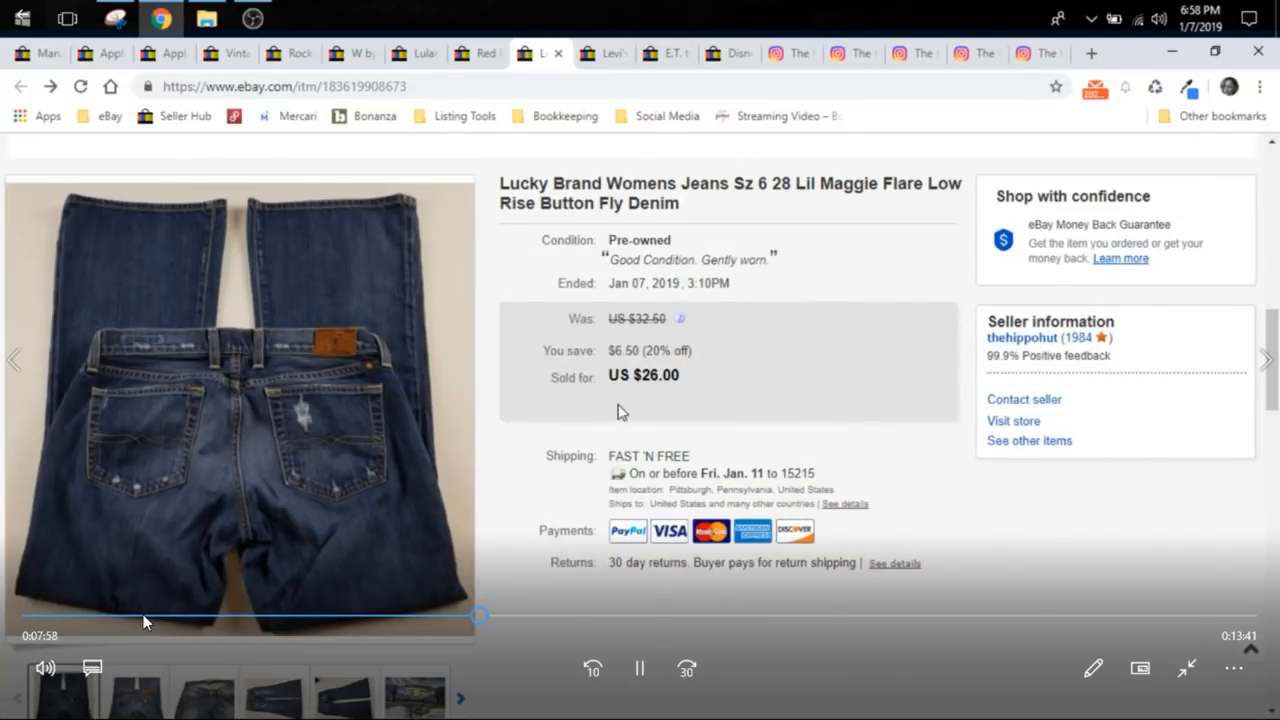
scroll("down", 3)
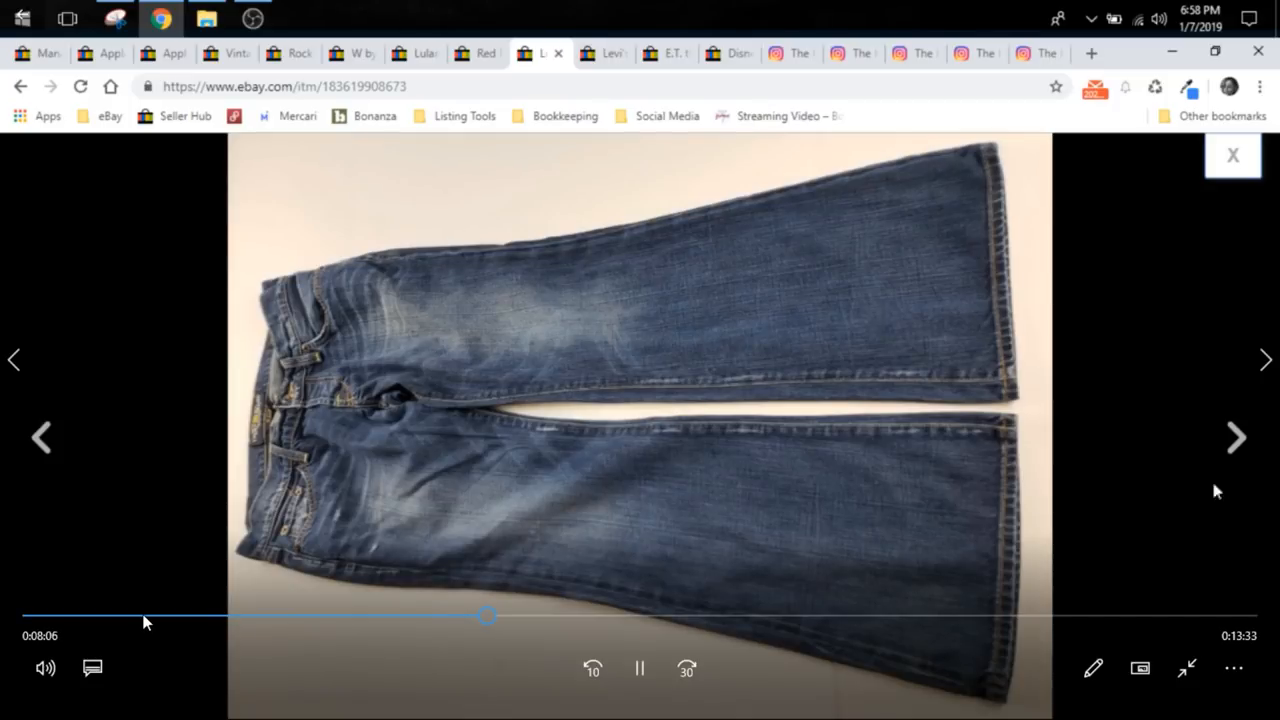
left_click(1232, 155)
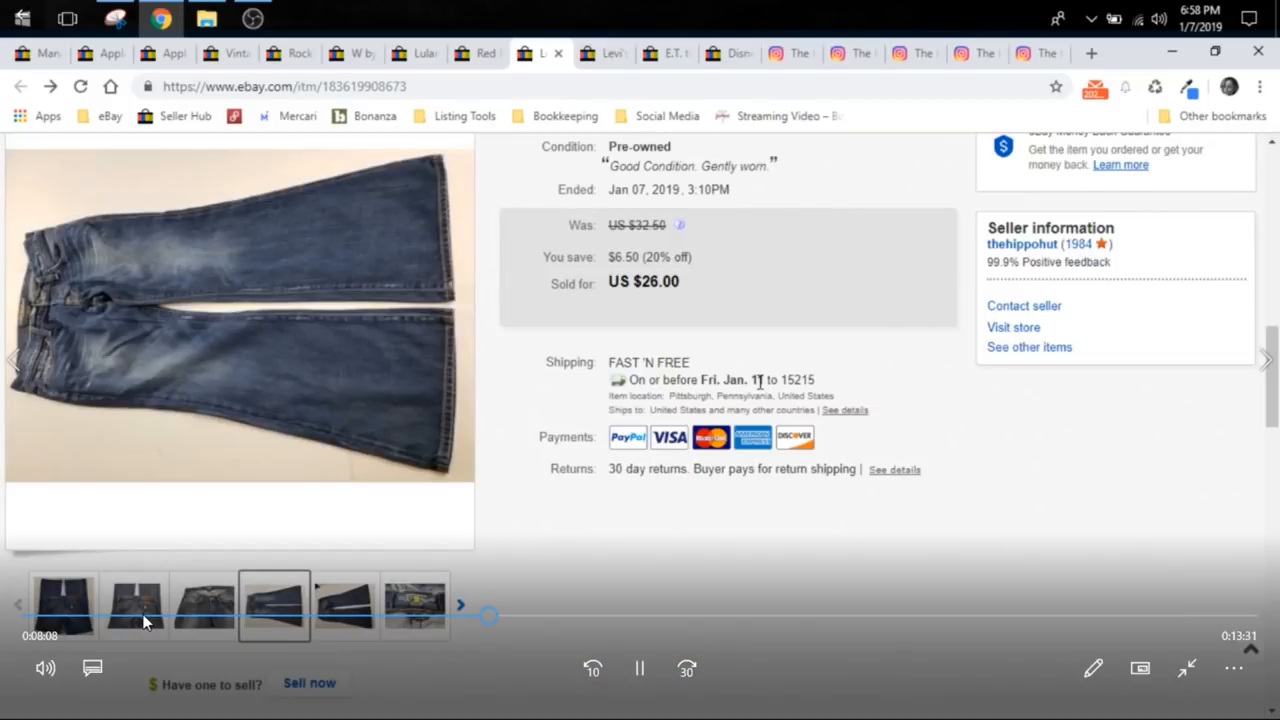
scroll("up", 3)
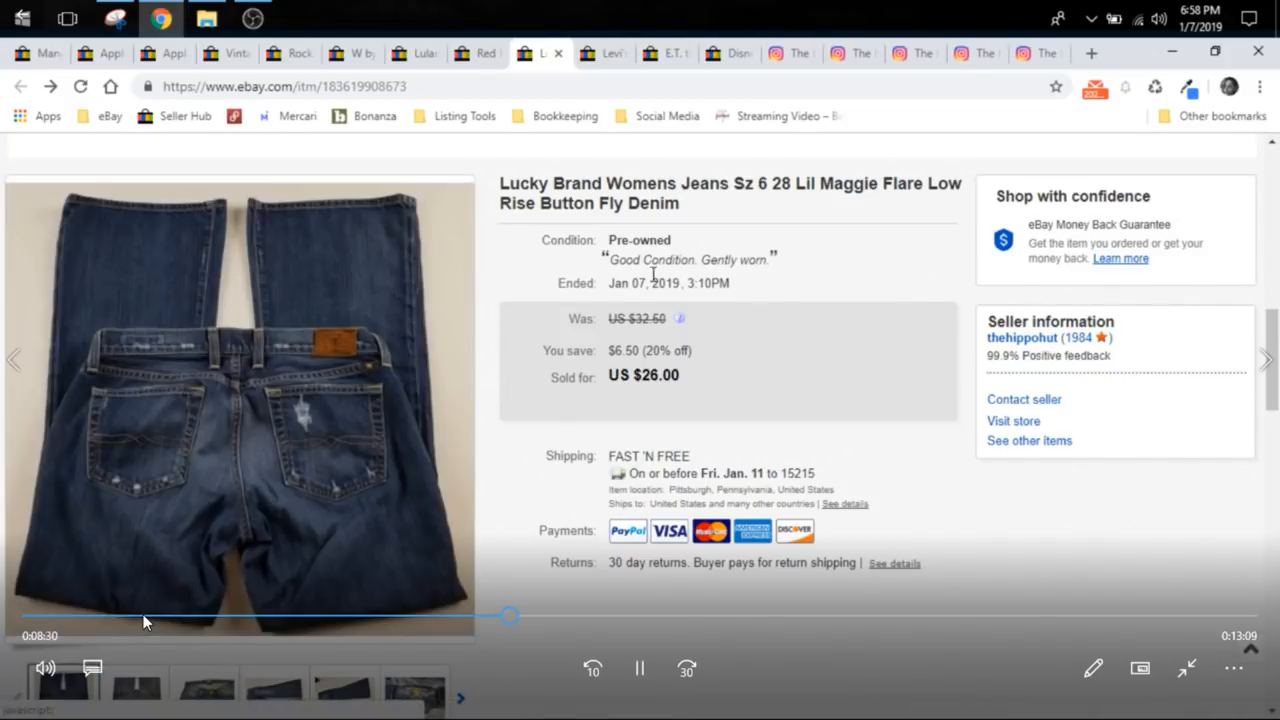
double_click(836, 184)
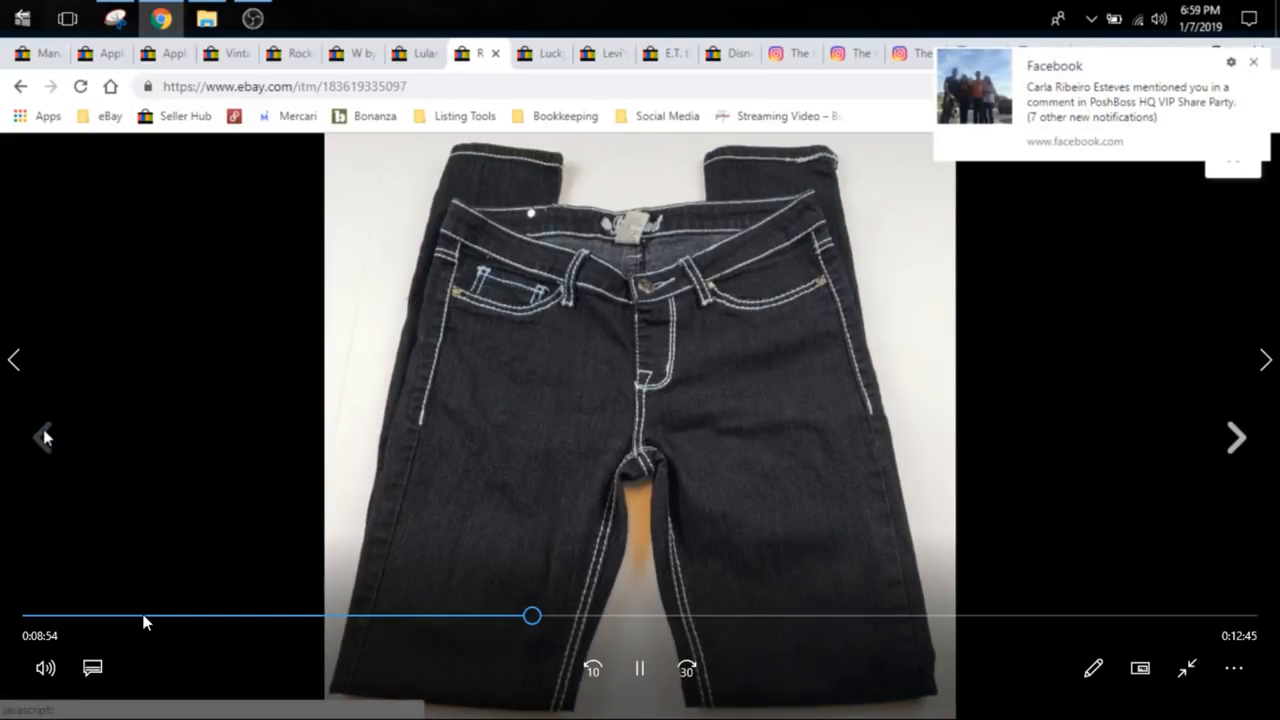
- Browse the enlarged photos of the dark jeans with white contrast stitching
left_click(1253, 62)
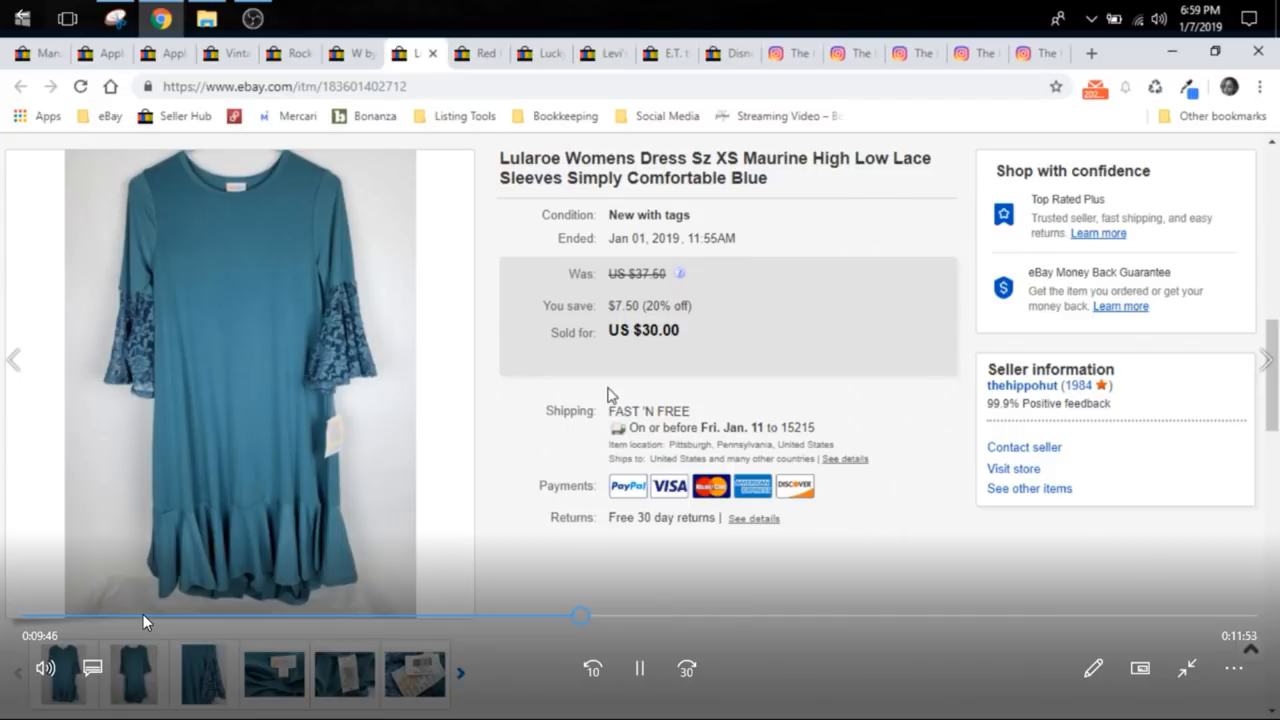
mouse_move(182, 413)
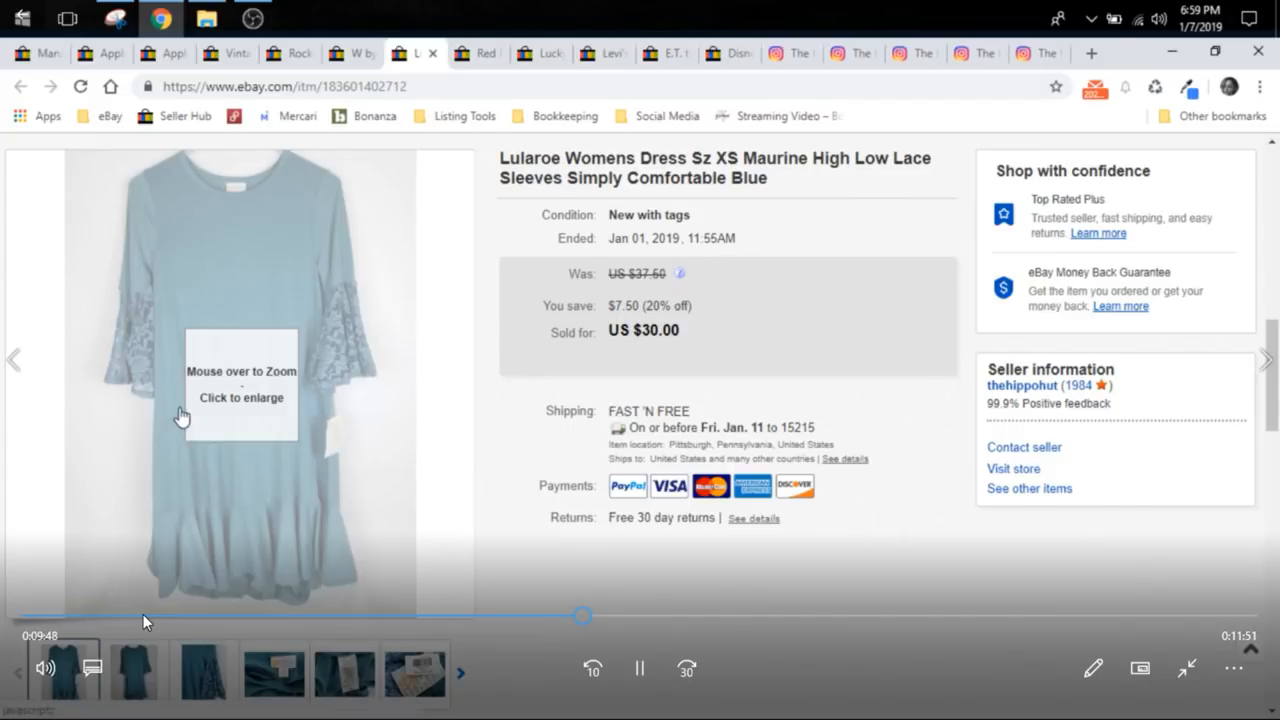
left_click(240, 390)
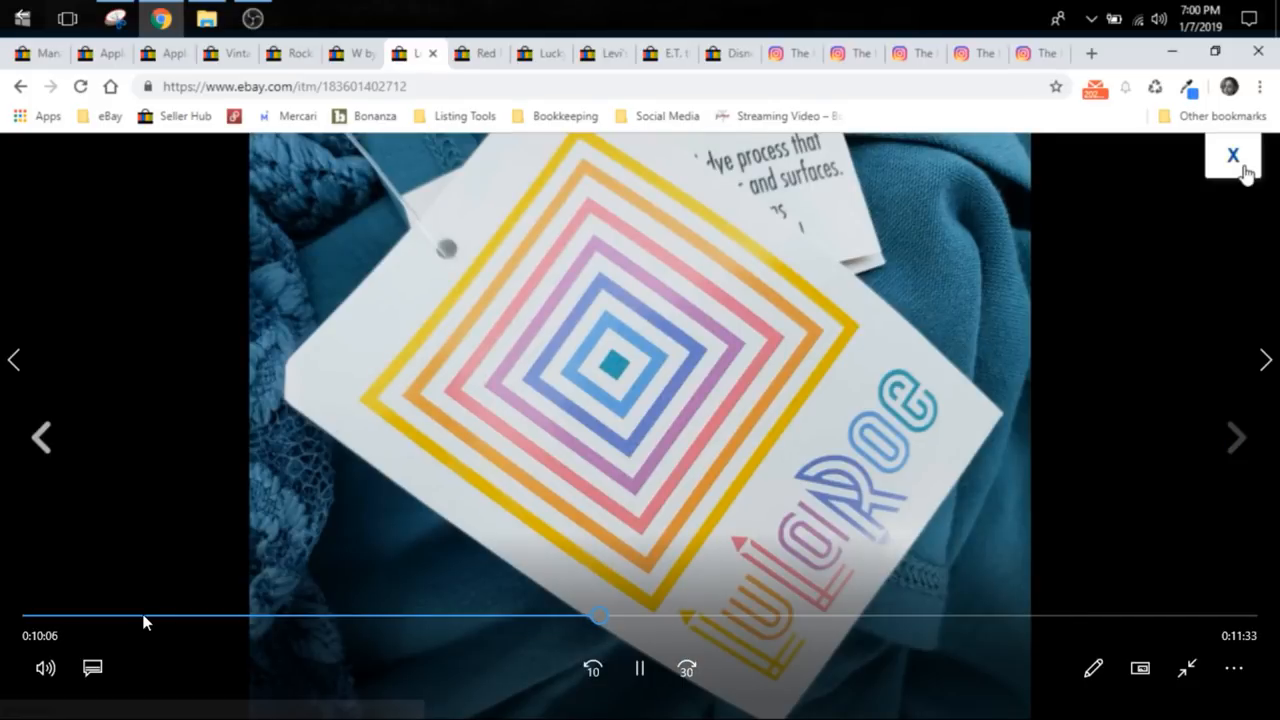
left_click(1232, 155)
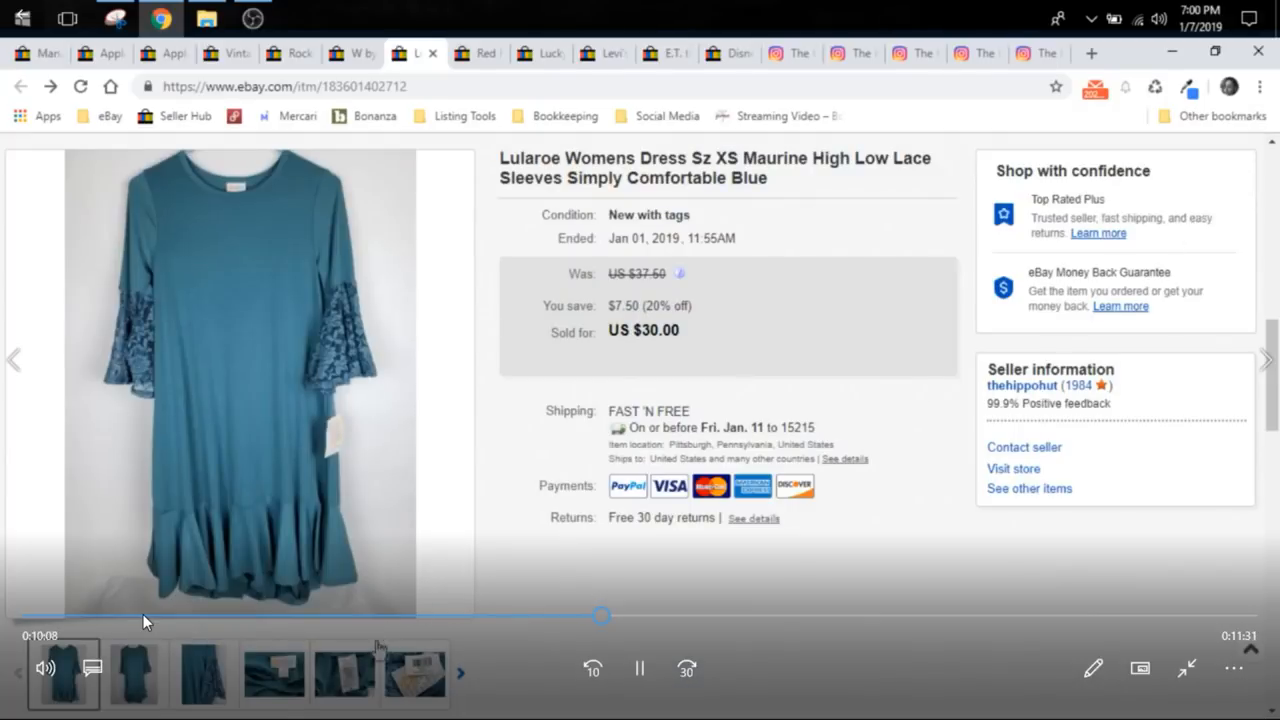
left_click(461, 673)
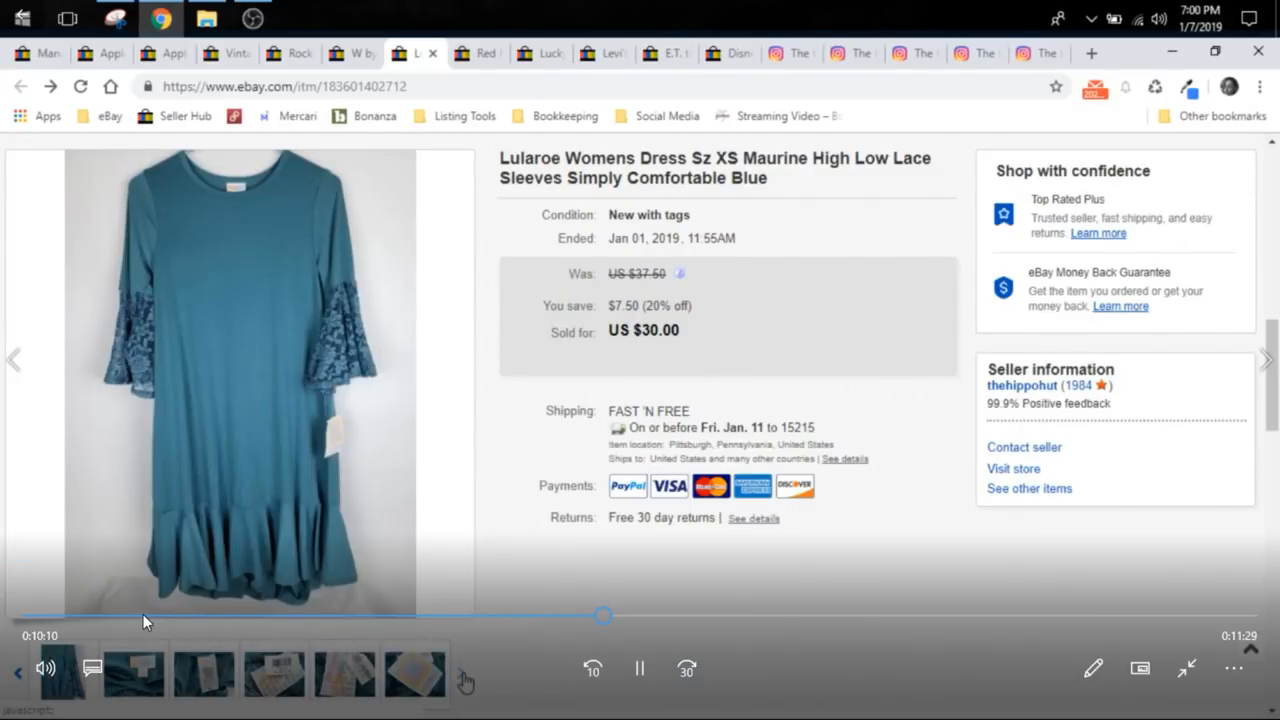
left_click(344, 672)
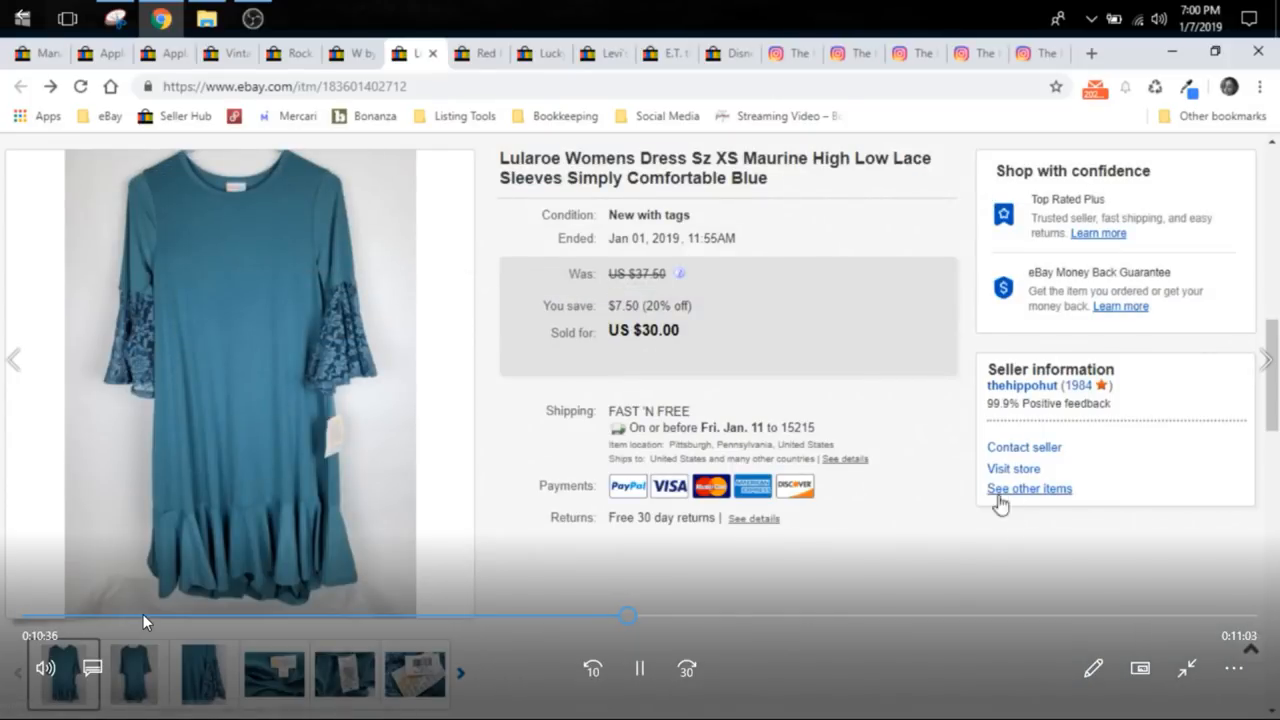
mouse_move(830, 647)
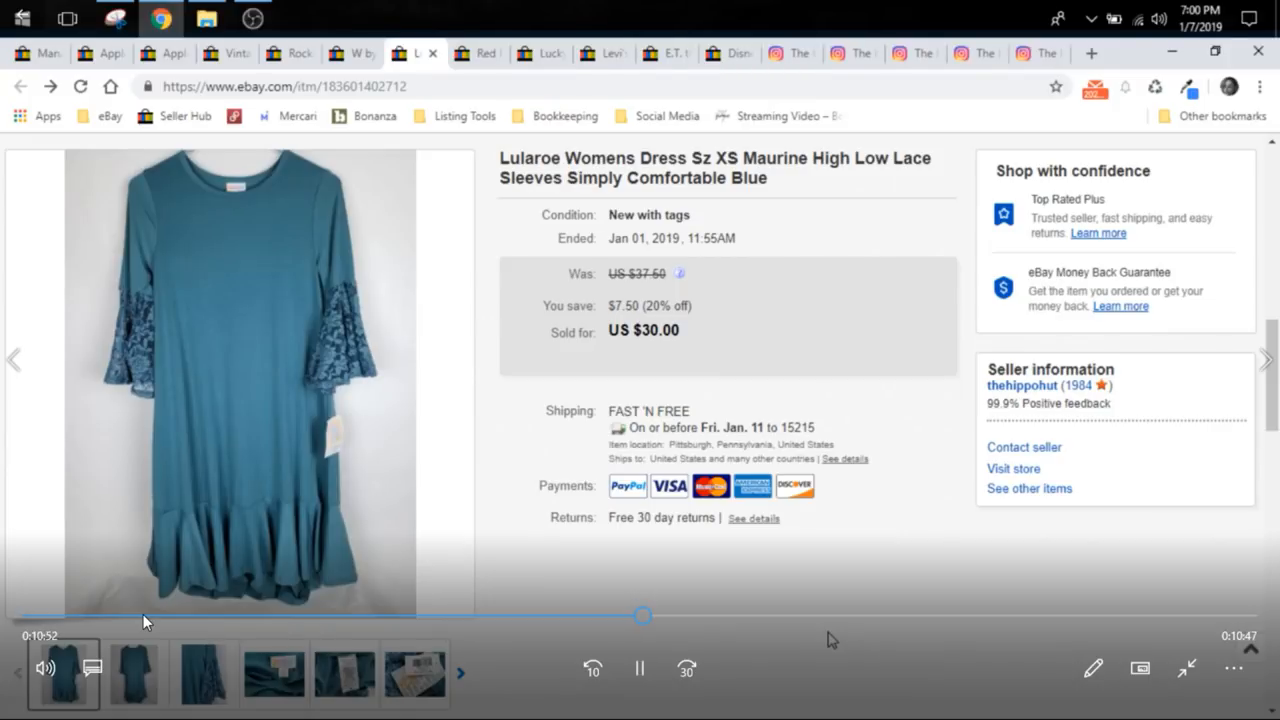
mouse_move(705, 560)
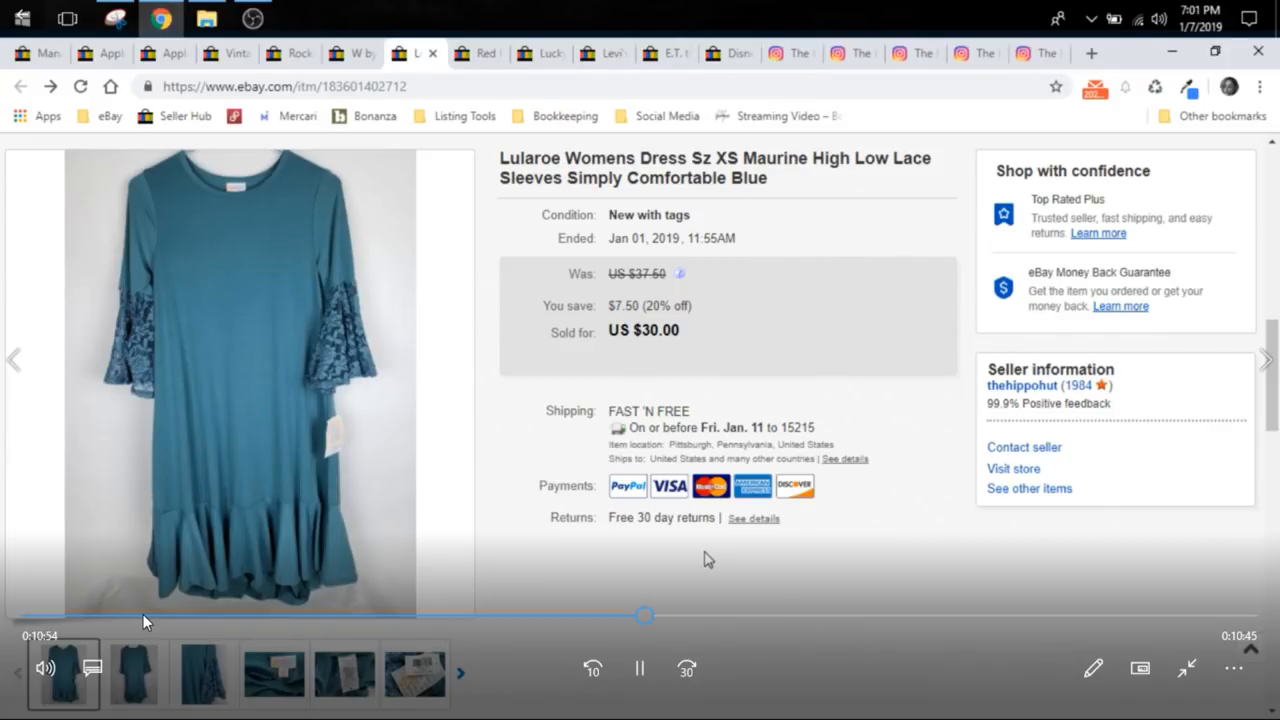
mouse_move(352, 53)
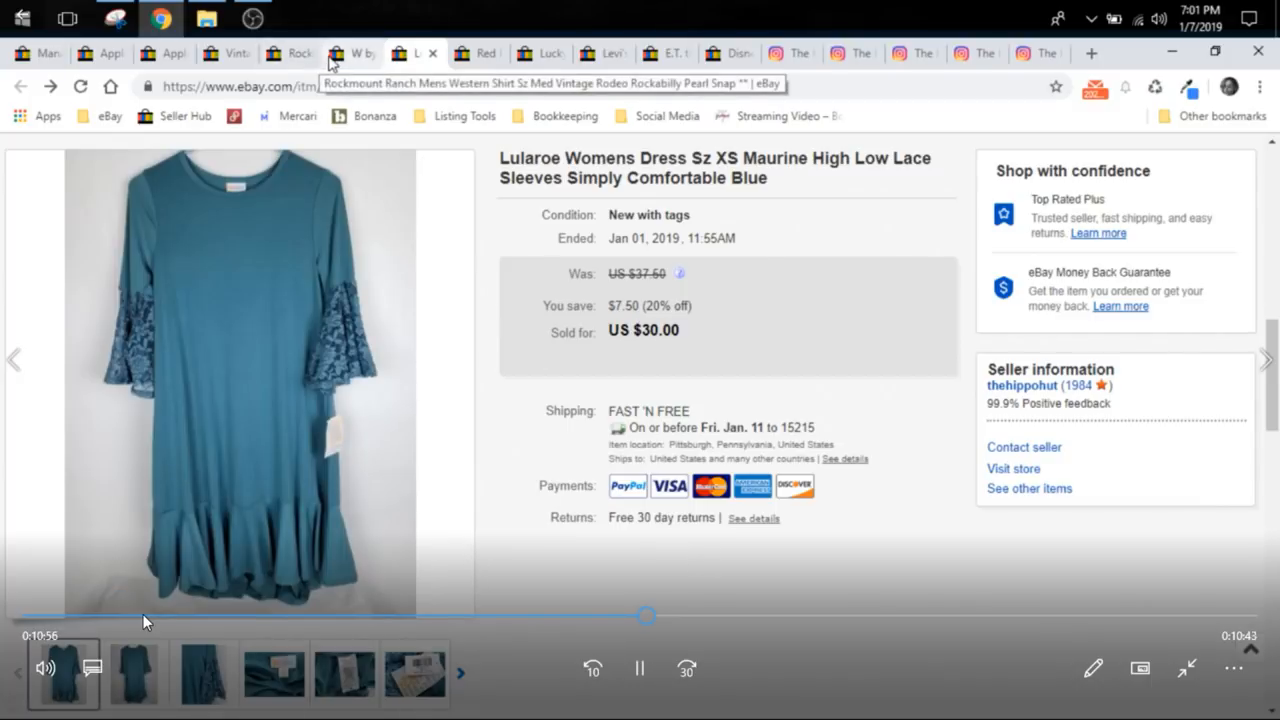
- Switch to the W by Worth blazer listing (US $35.62) and enlarge its photos
left_click(352, 53)
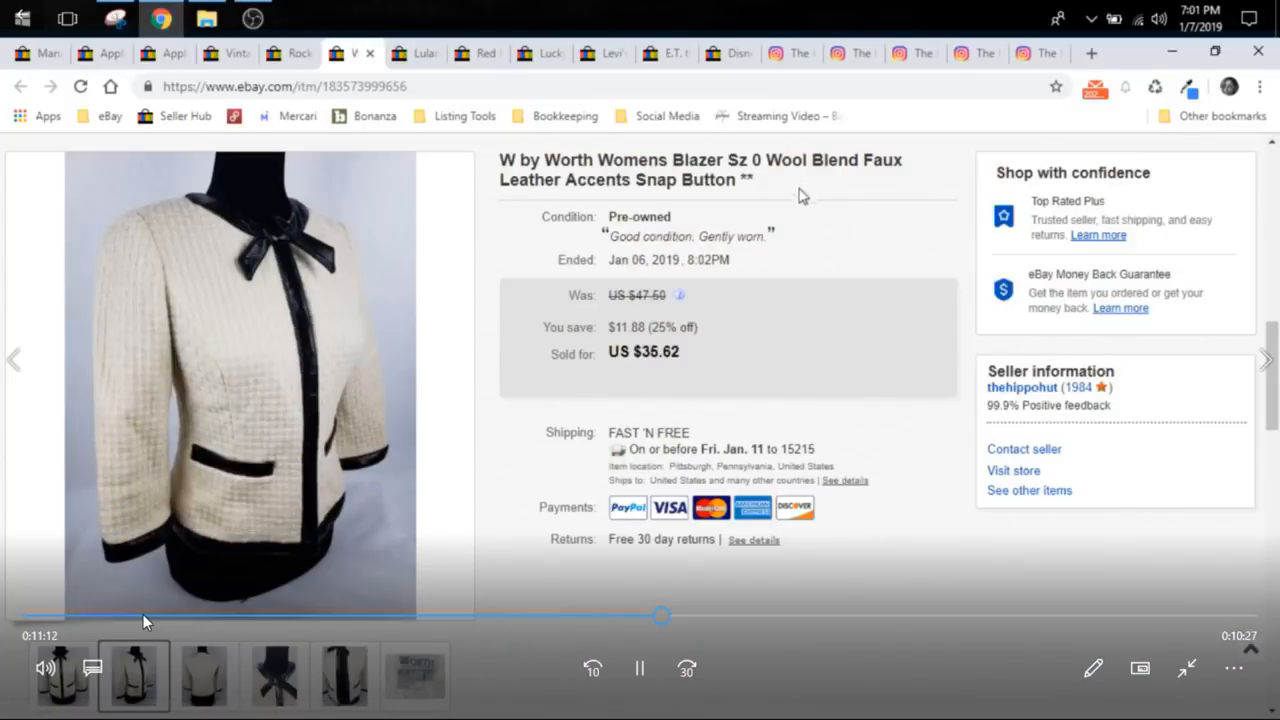
double_click(805, 160)
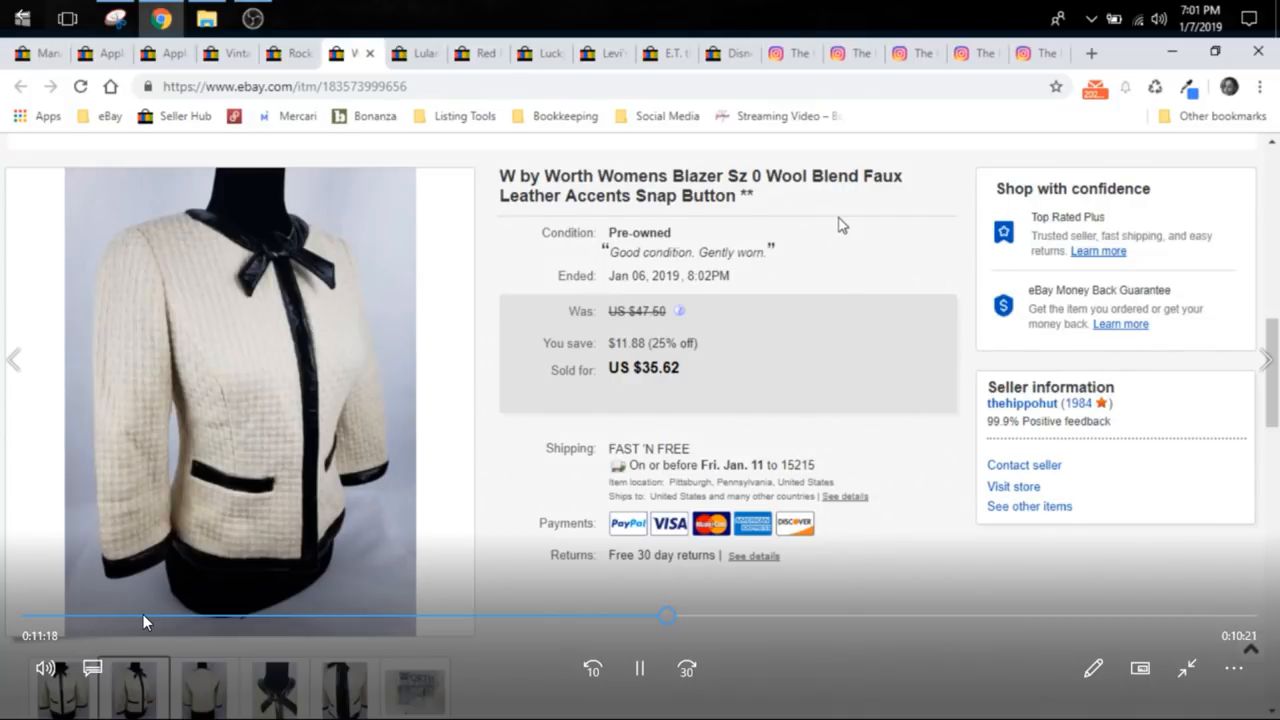
scroll("down", 3)
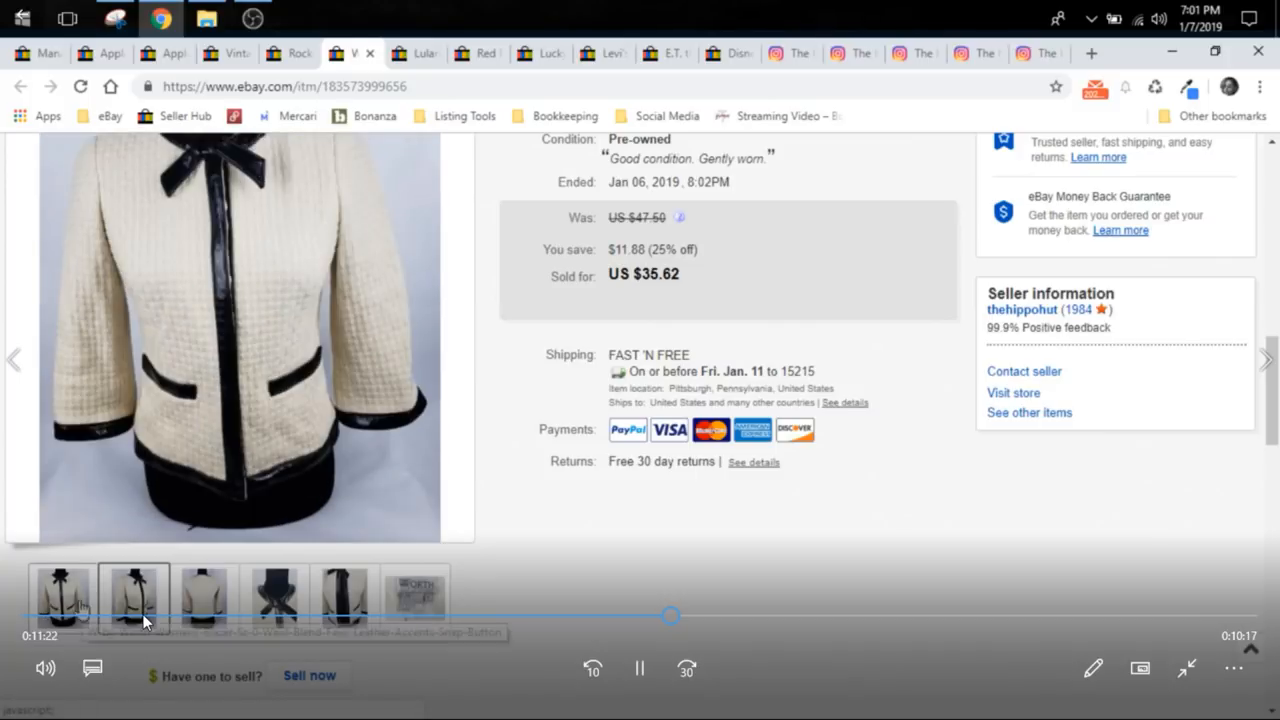
left_click(240, 340)
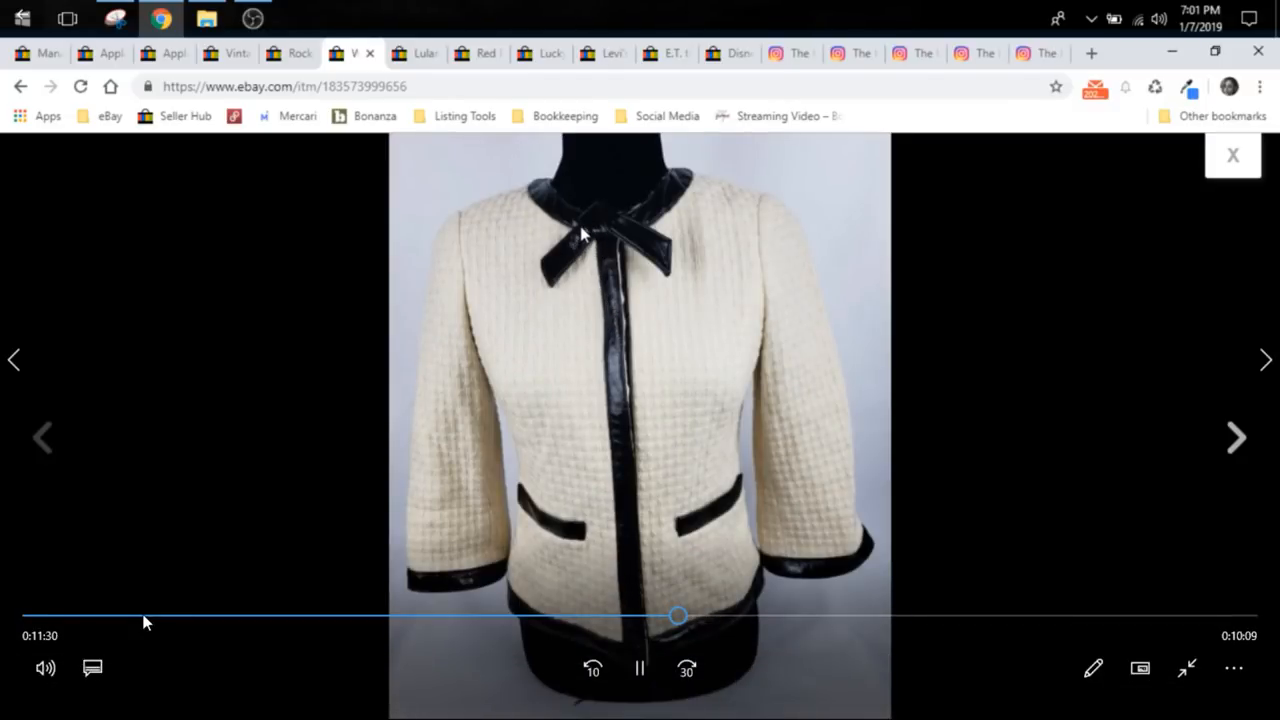
mouse_move(650, 288)
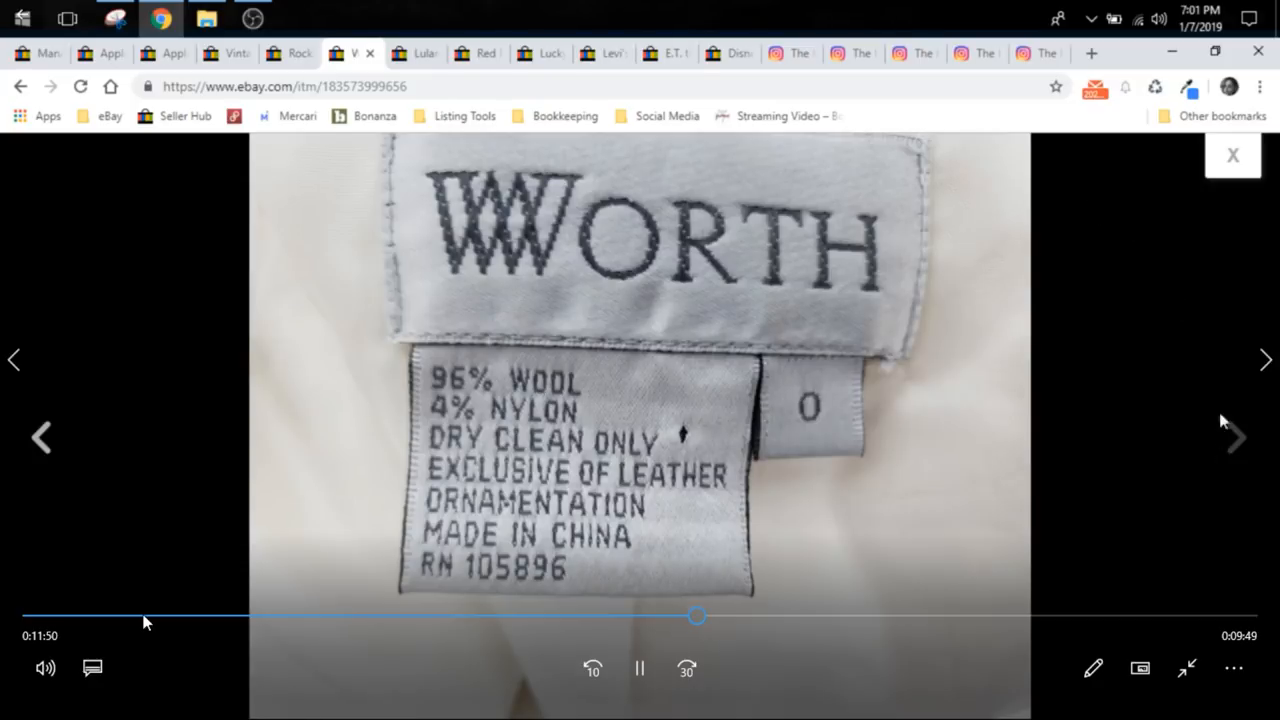
mouse_move(1207, 167)
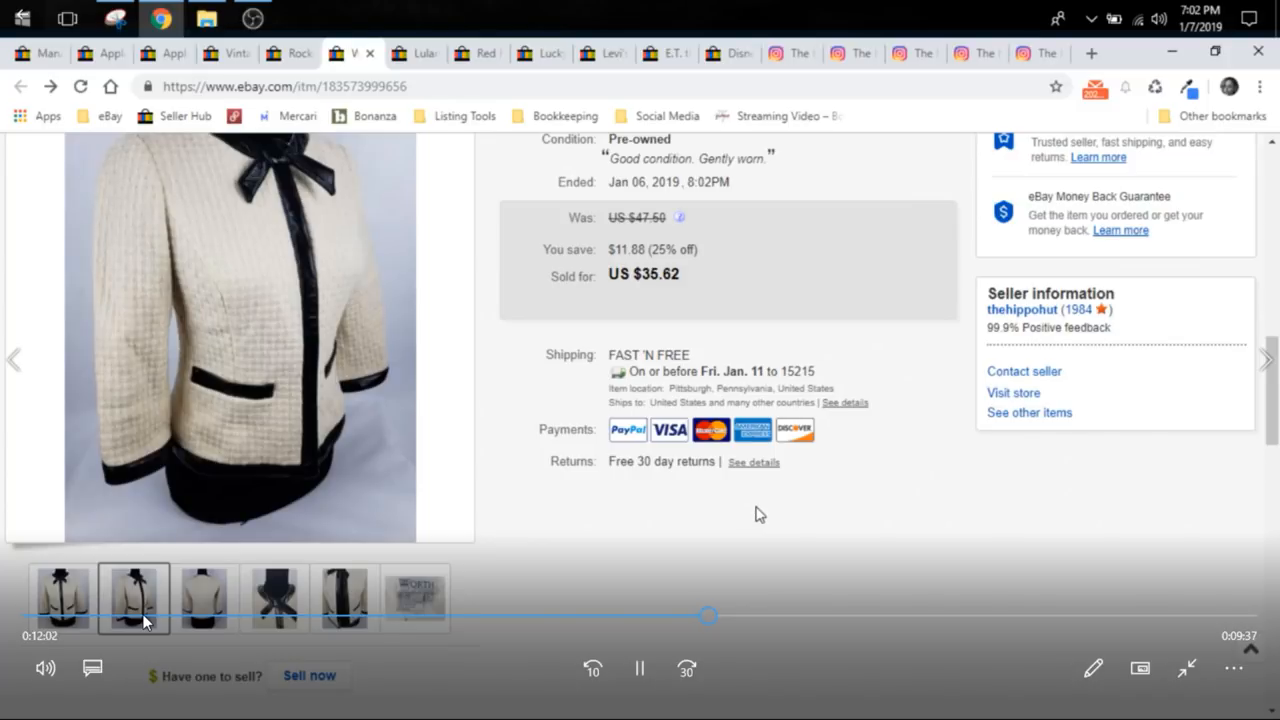
- Scroll back up the W by Worth blazer listing after viewing its wool tag photo
scroll("up", 3)
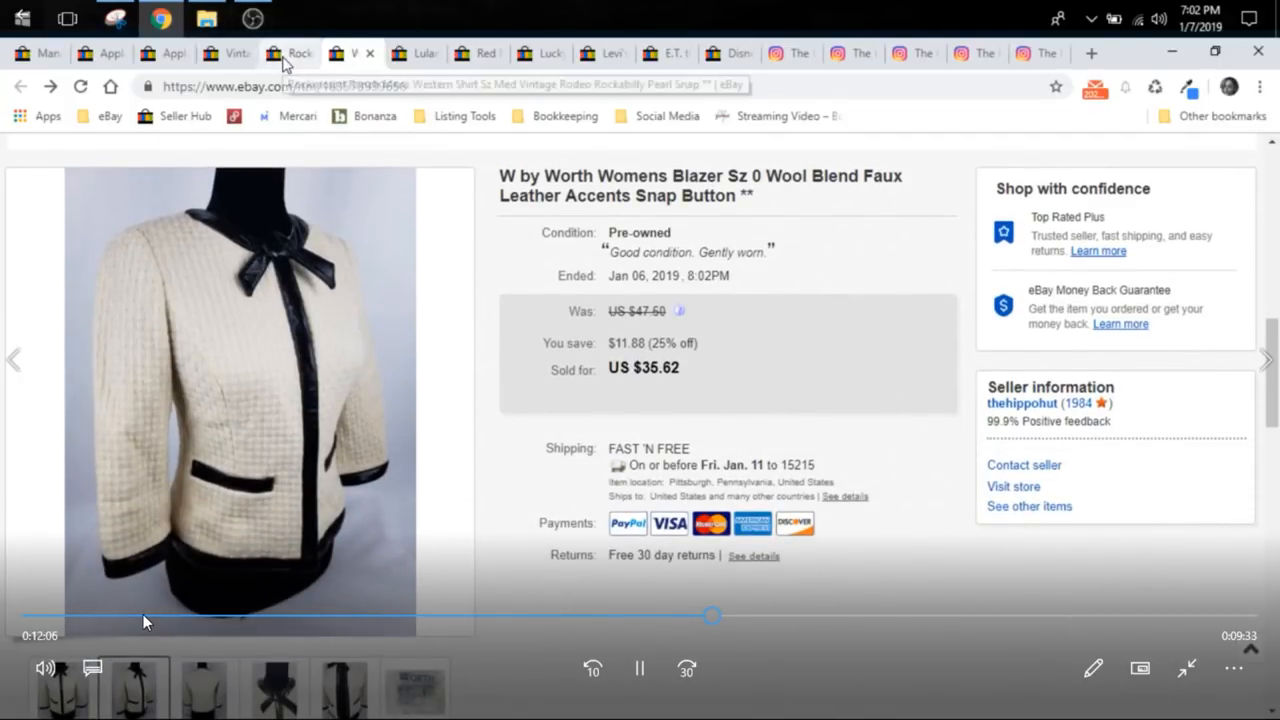
- Open the Rockmount Ranch shirt listing and enlarge its photos to the label
left_click(290, 52)
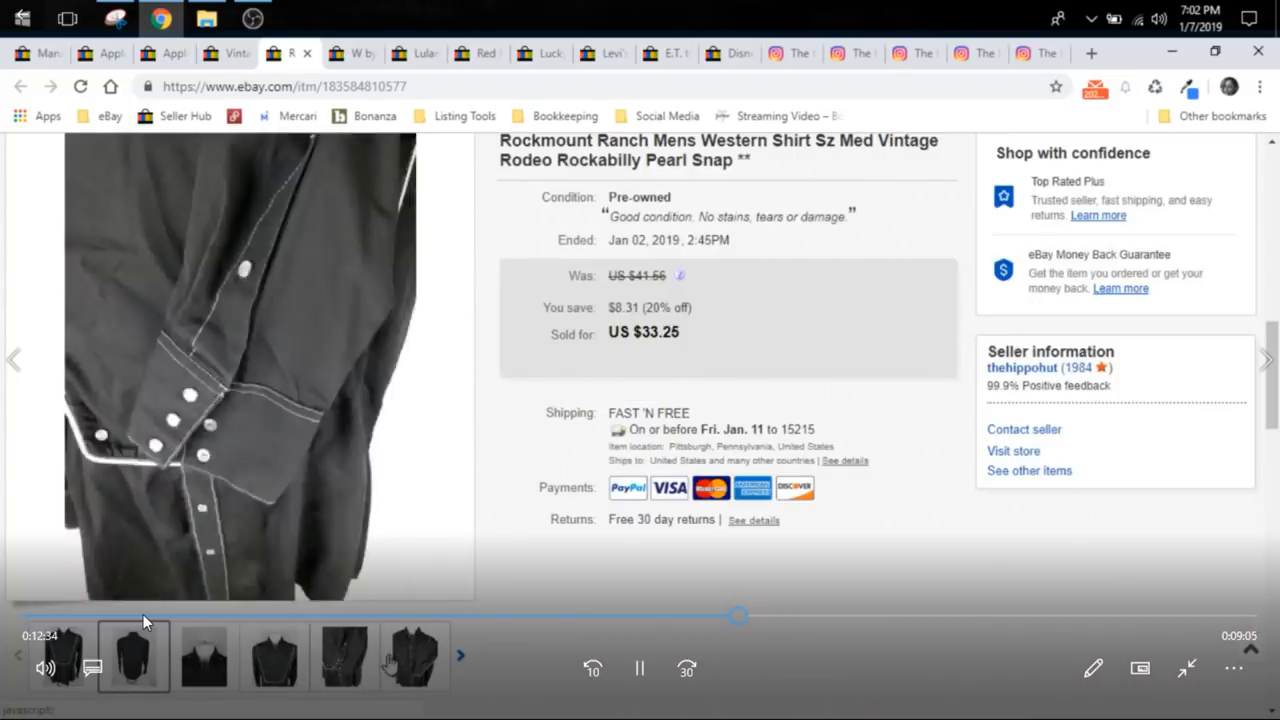
left_click(414, 655)
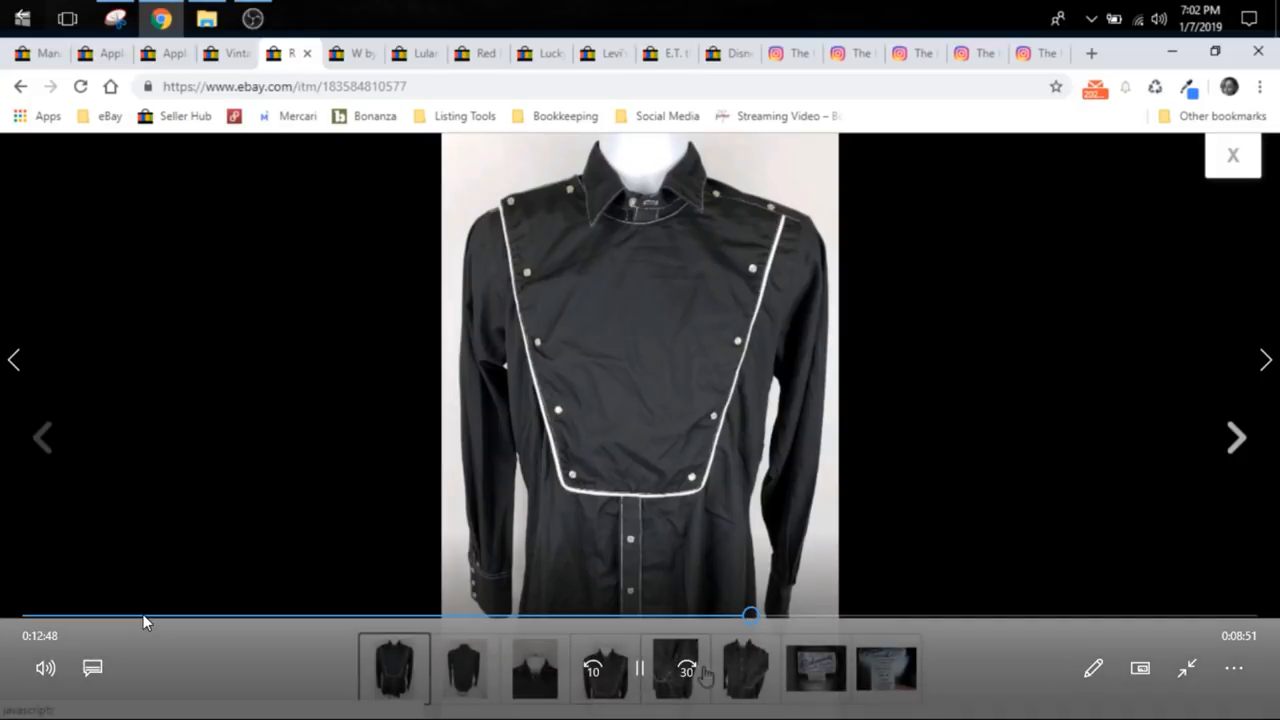
left_click(675, 668)
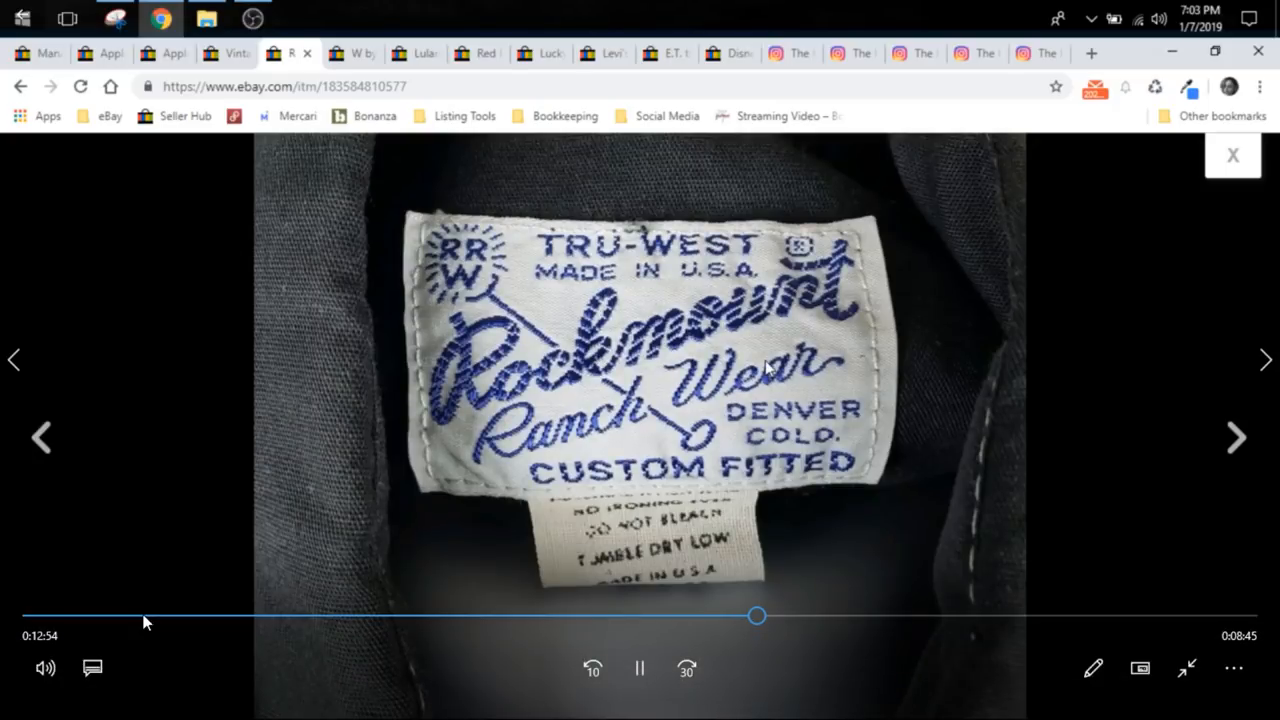
mouse_move(1238, 437)
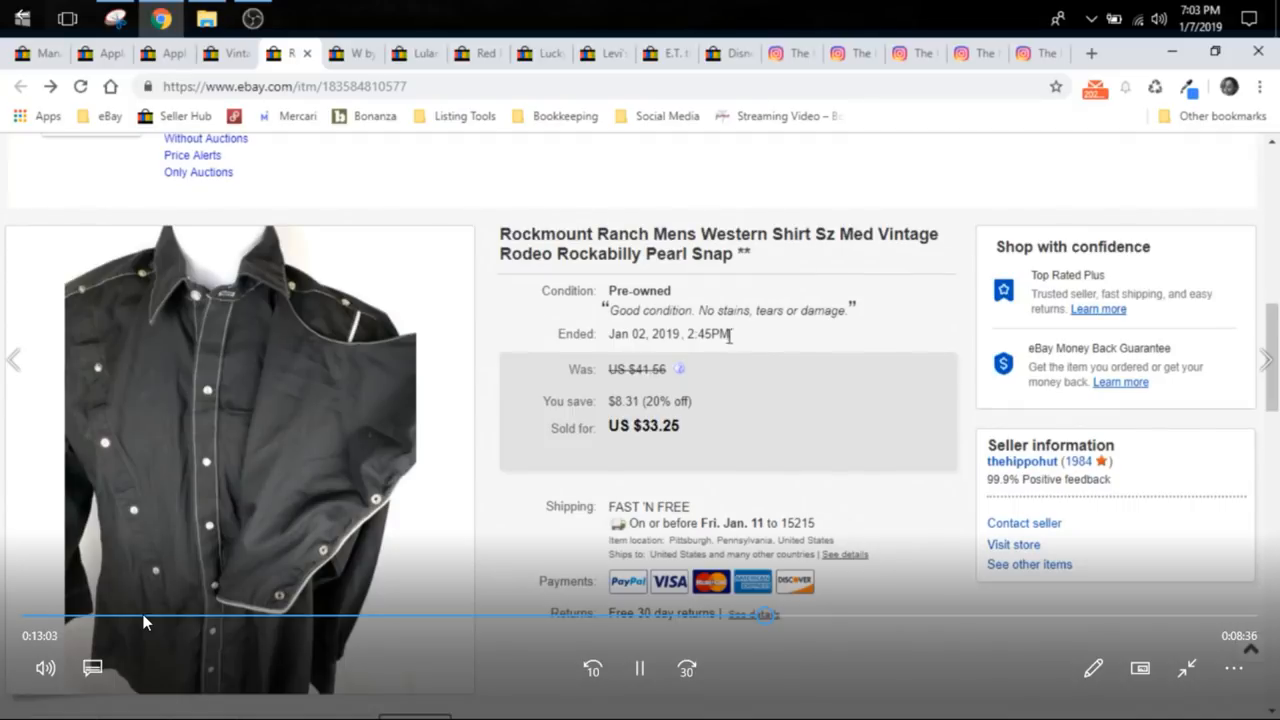
- Select the shirt's US $33.25 sold price and view the Rockmount label photo
scroll("down", 3)
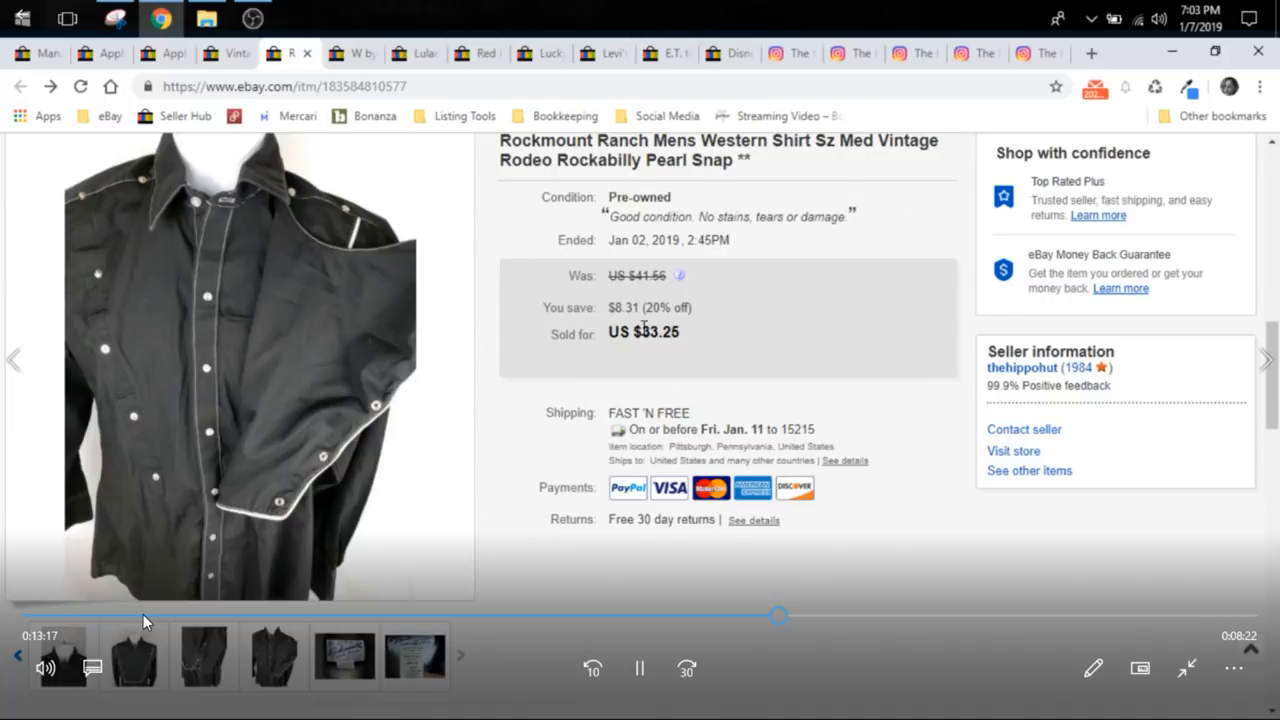
double_click(658, 332)
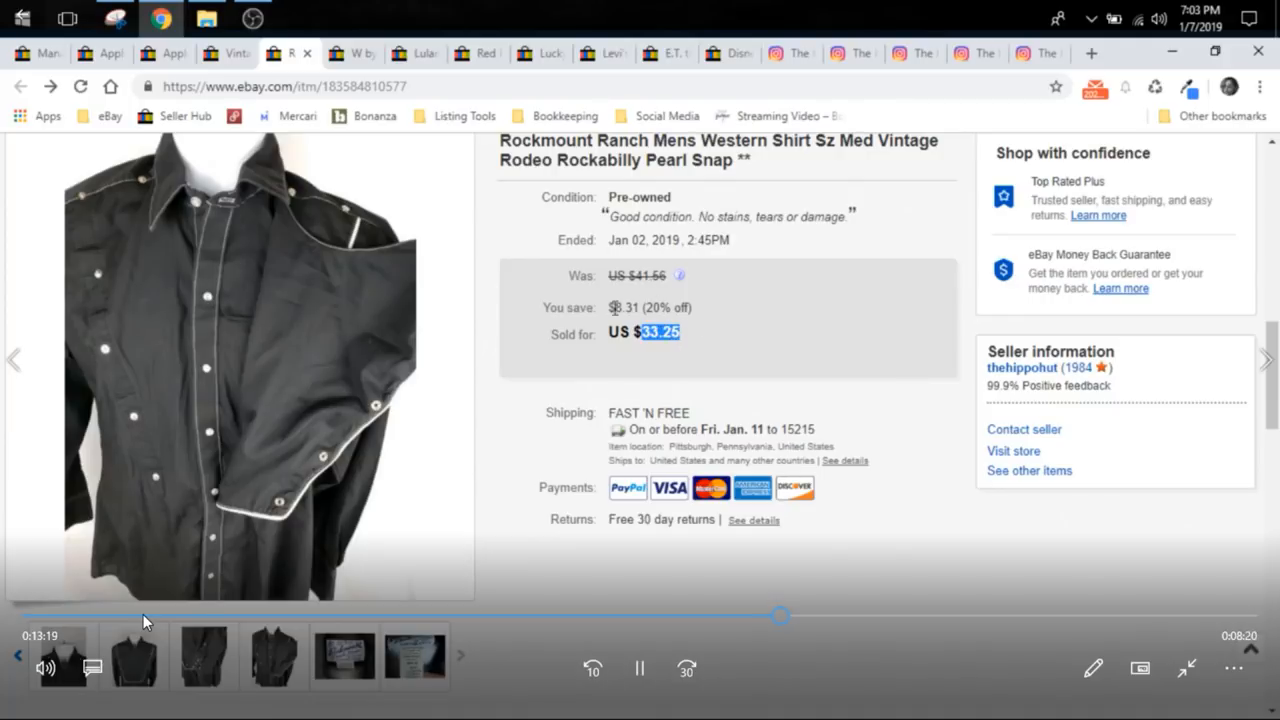
mouse_move(710, 345)
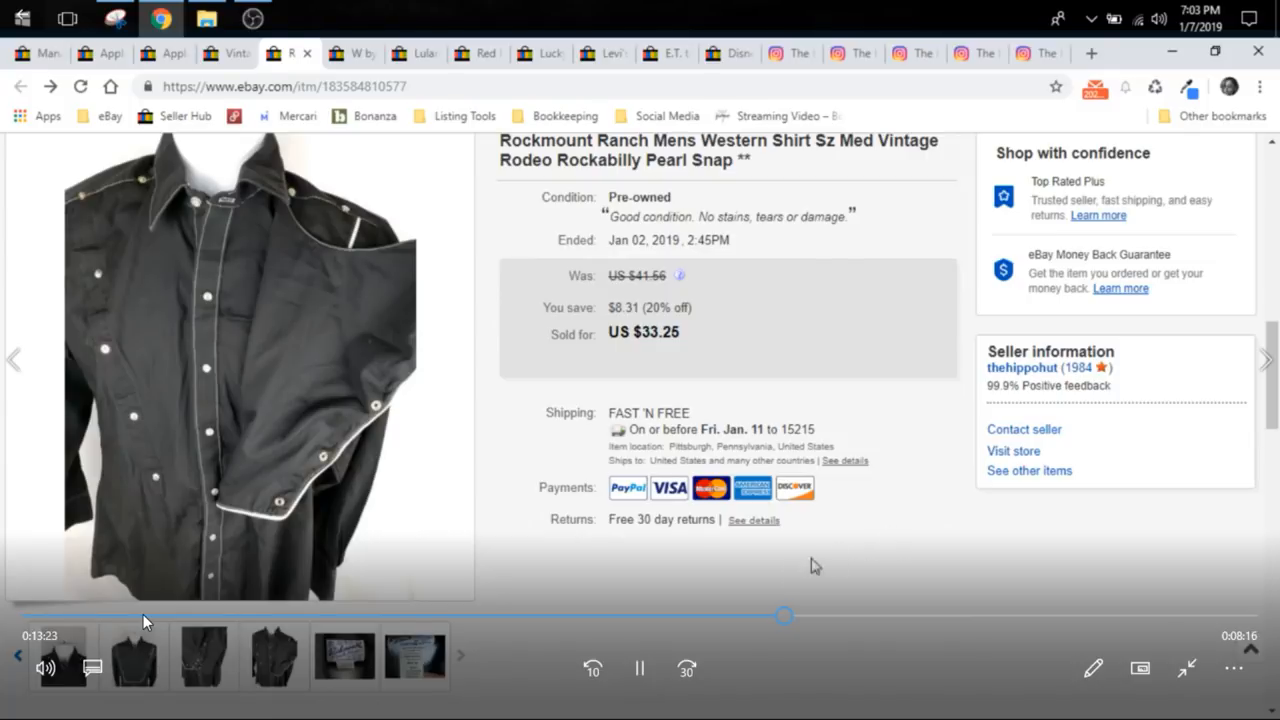
scroll("down", 3)
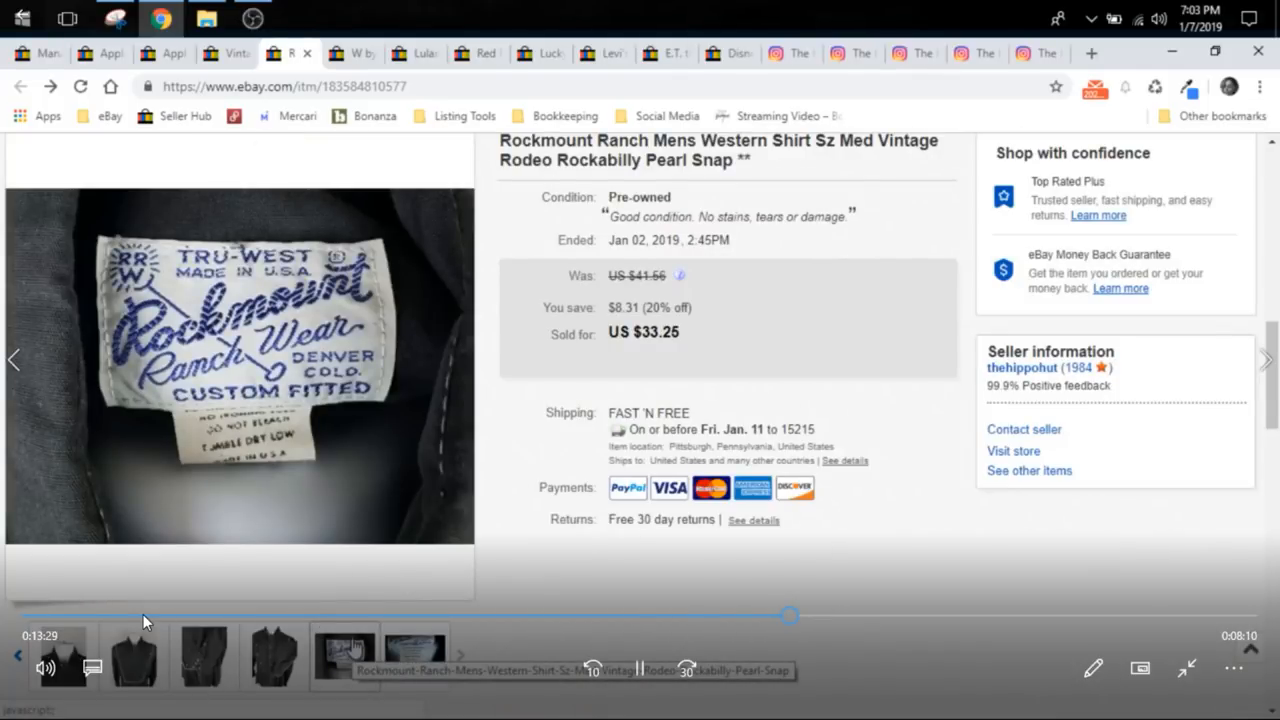
left_click(639, 668)
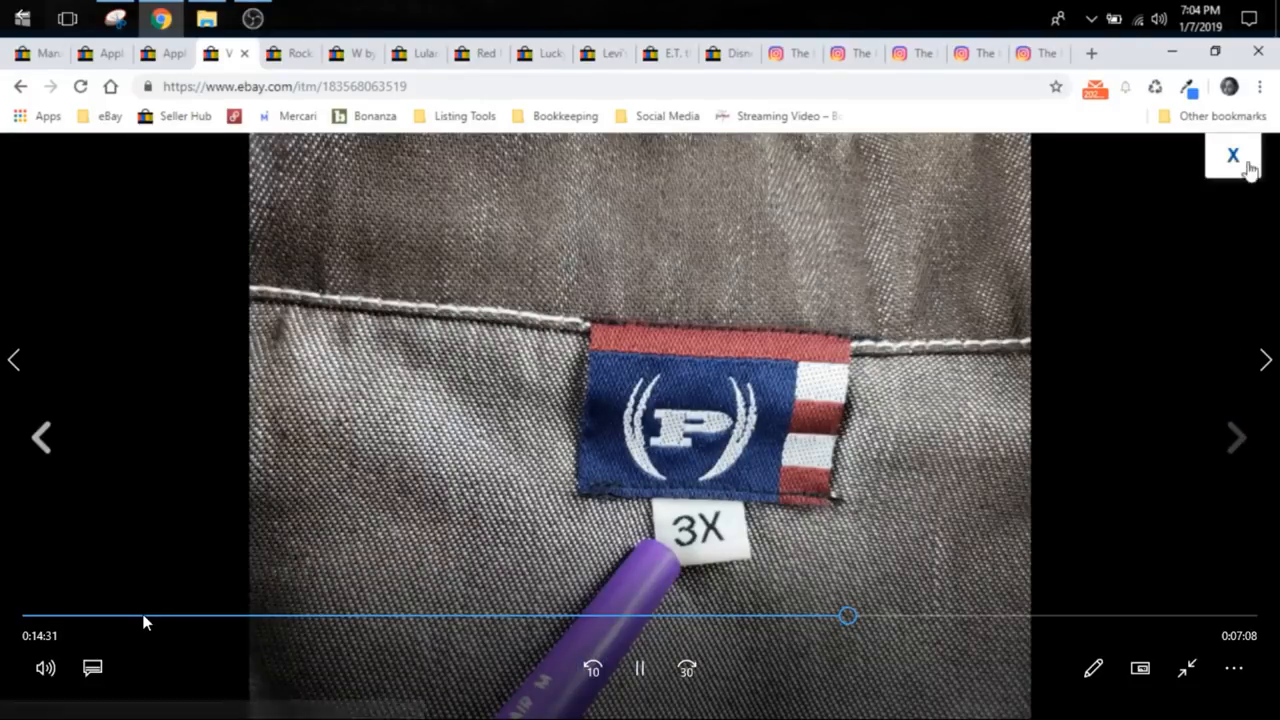
- View the 3X label and jacket photos, then close the viewer back to the $70 listing
left_click(1233, 155)
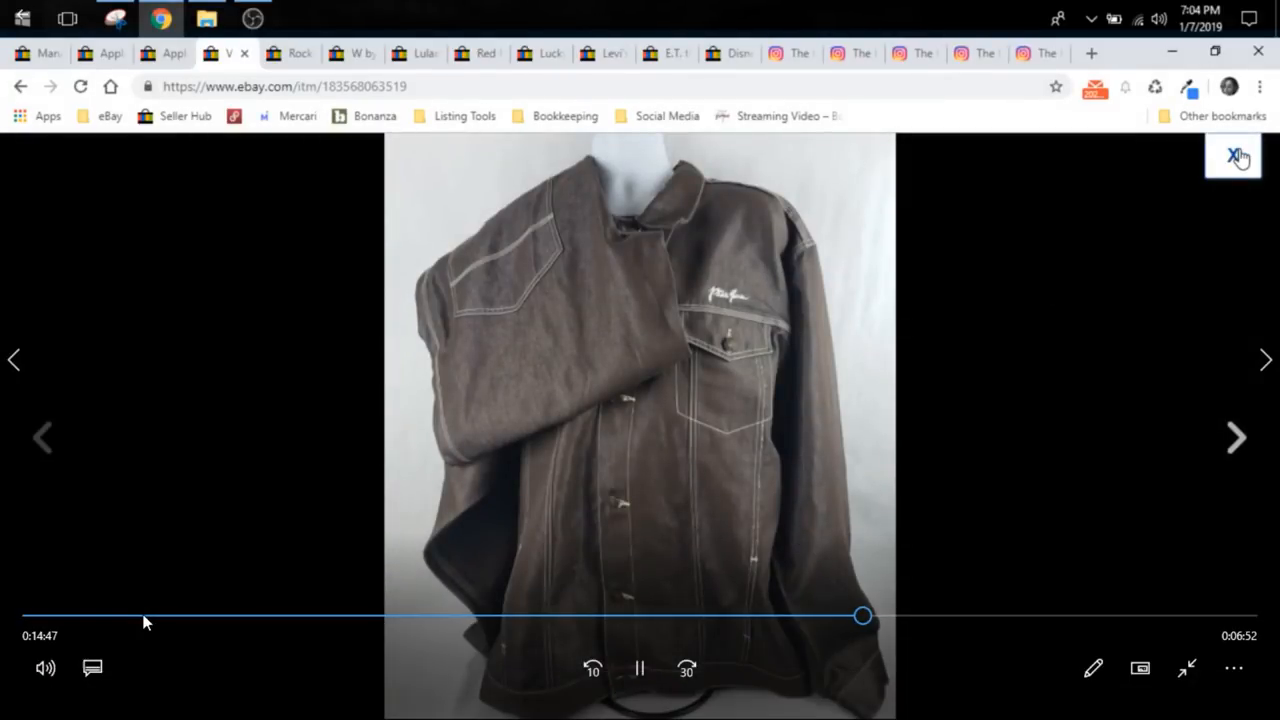
left_click(1232, 157)
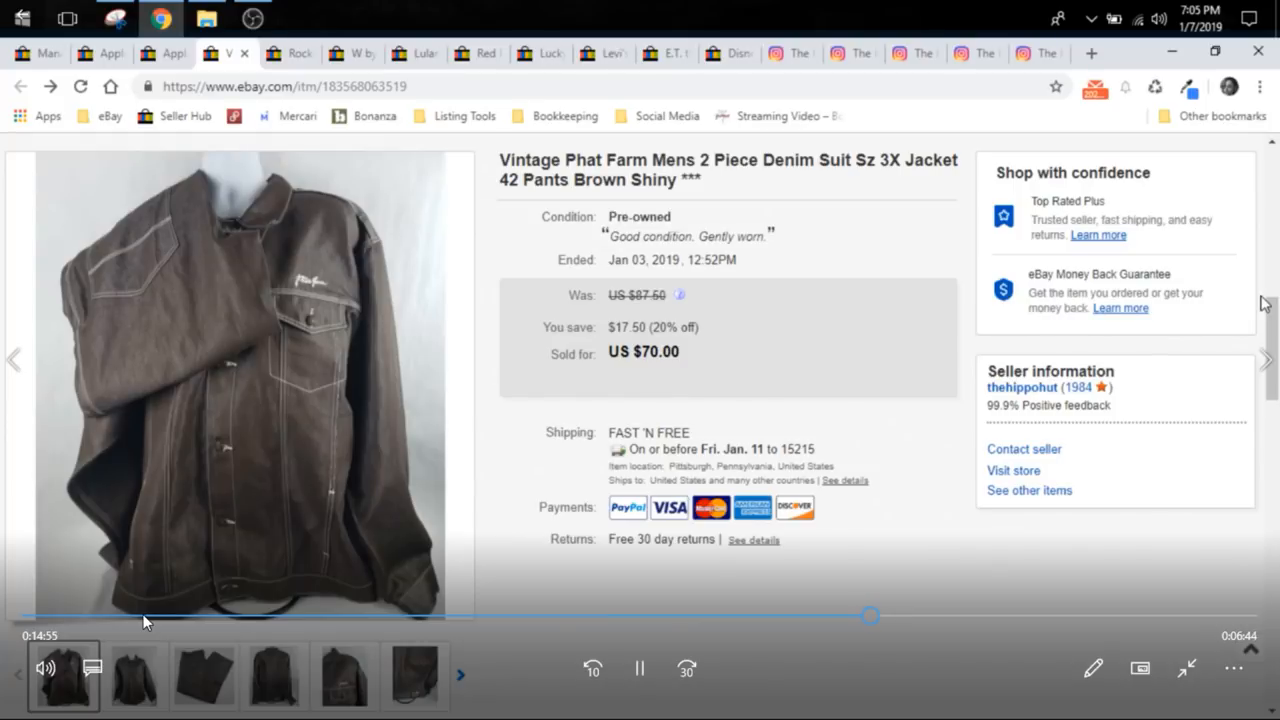
mouse_move(1180, 258)
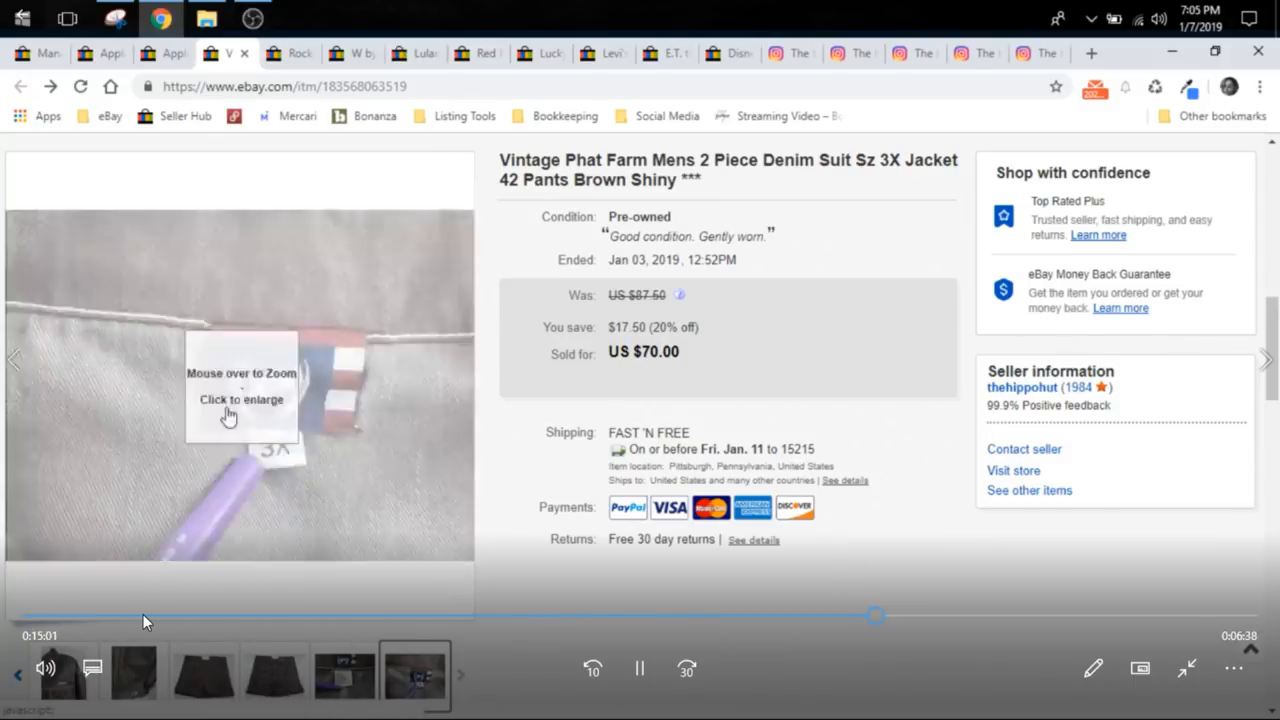
- Enlarge the Phat Farm suit's 3X size label photo, browse to the jacket photo, and close the viewer
left_click(240, 385)
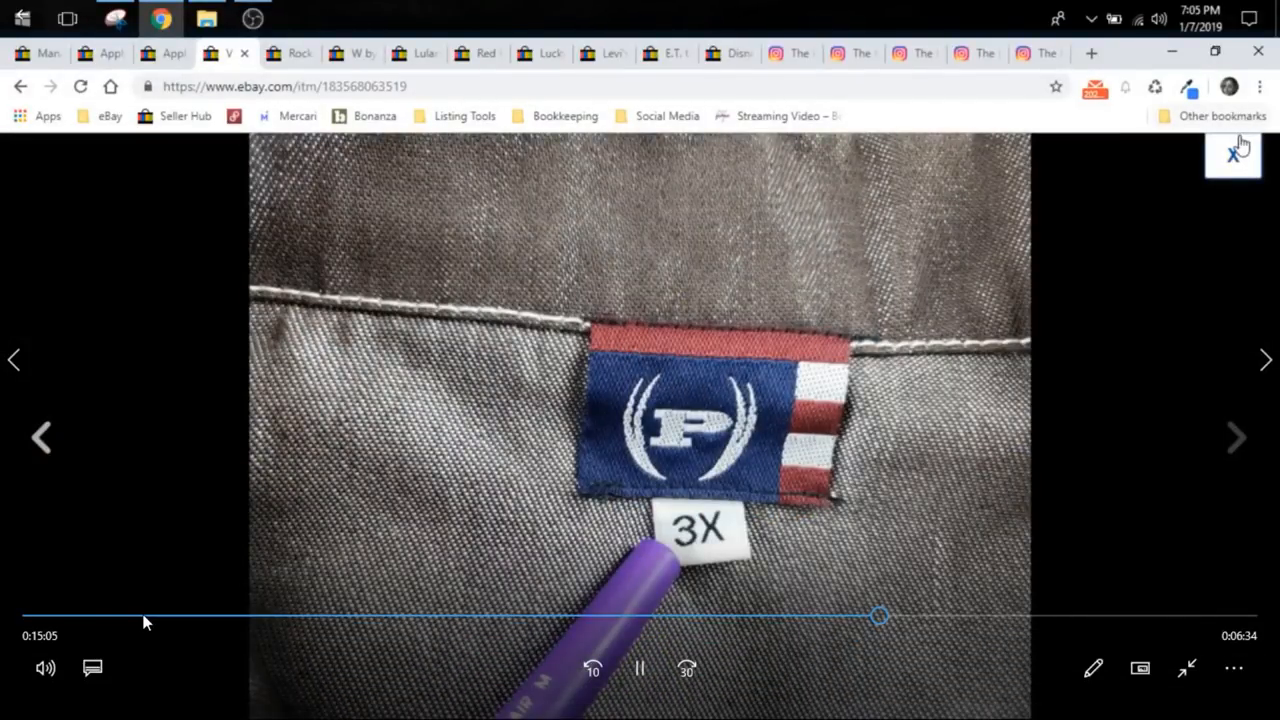
left_click(1186, 668)
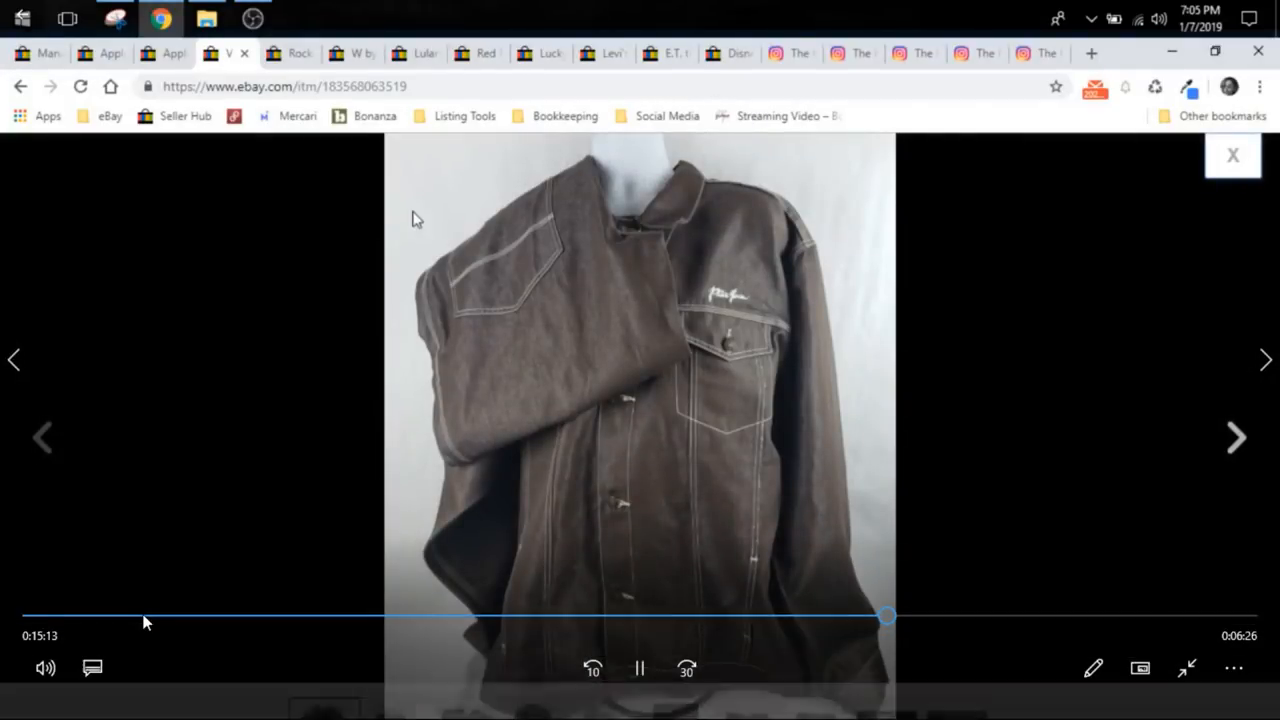
mouse_move(743, 433)
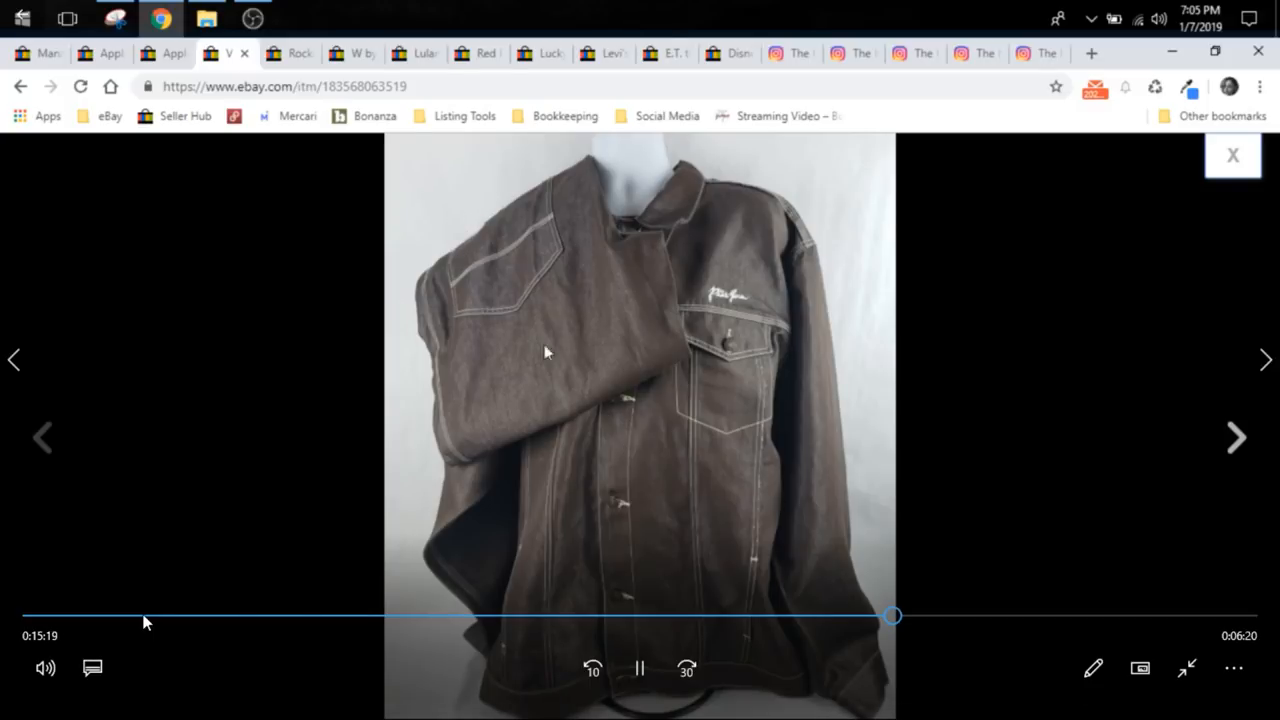
mouse_move(1218, 165)
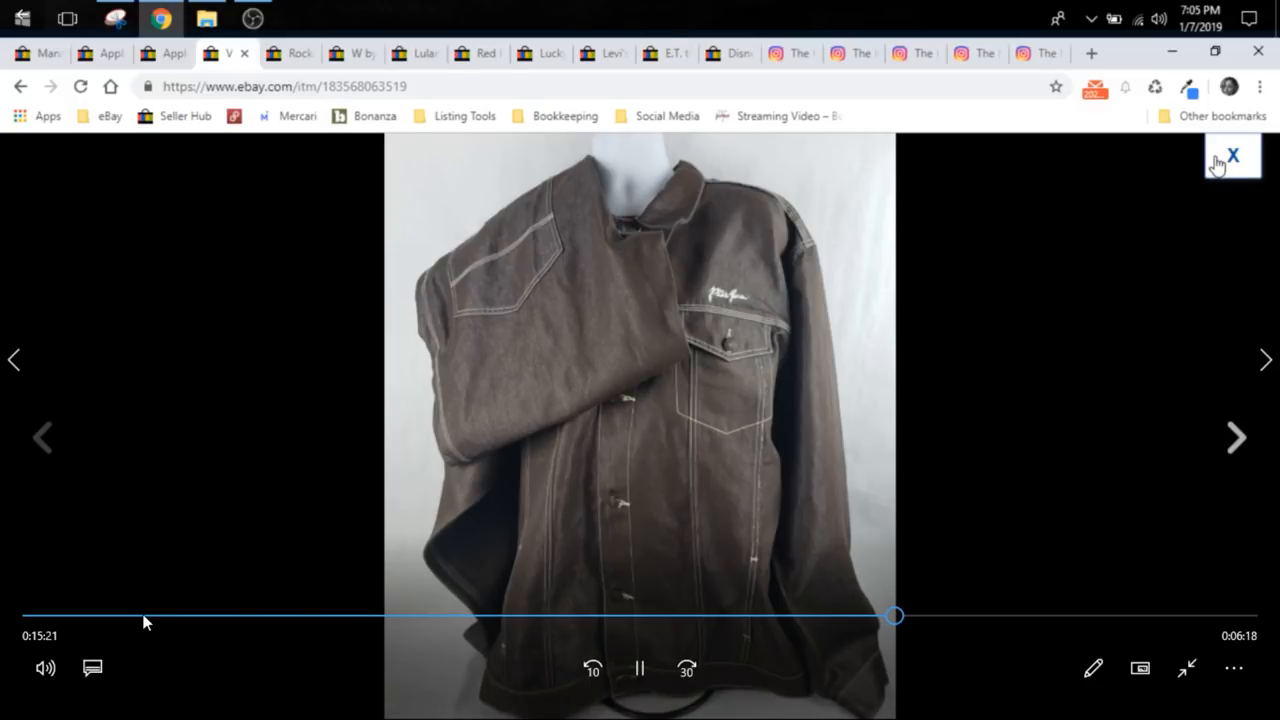
left_click(1233, 155)
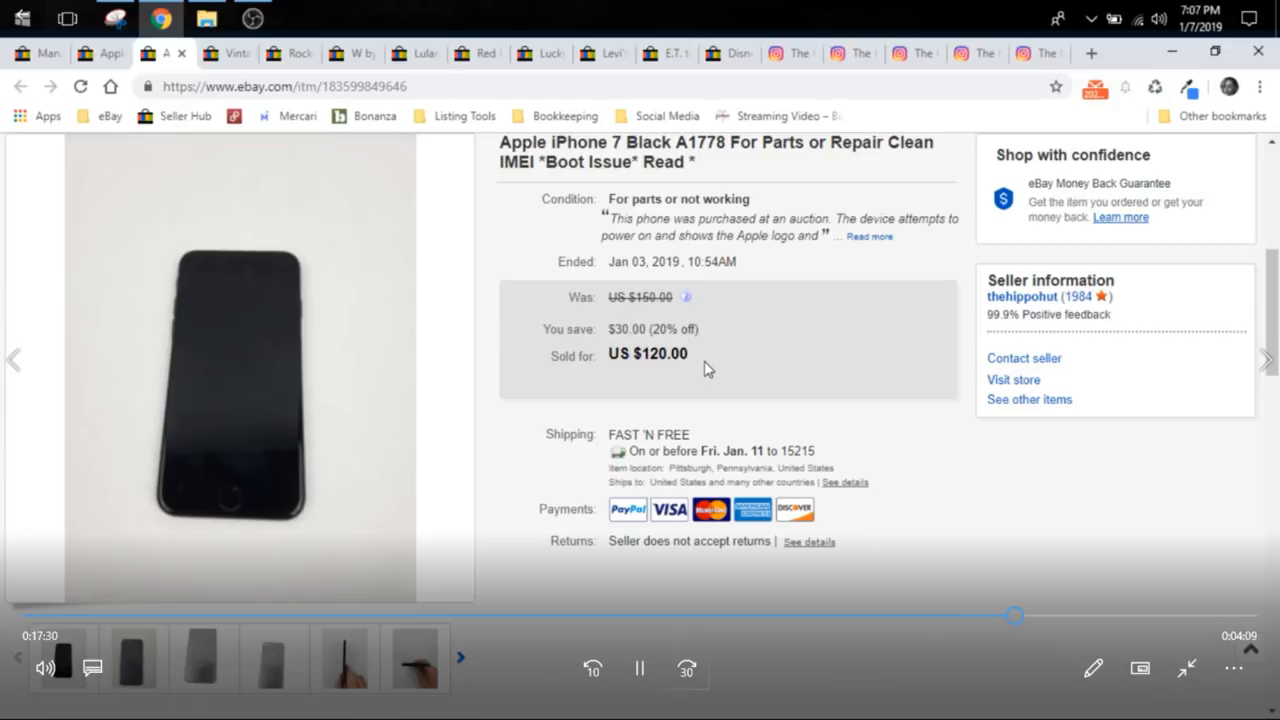
mouse_move(600, 265)
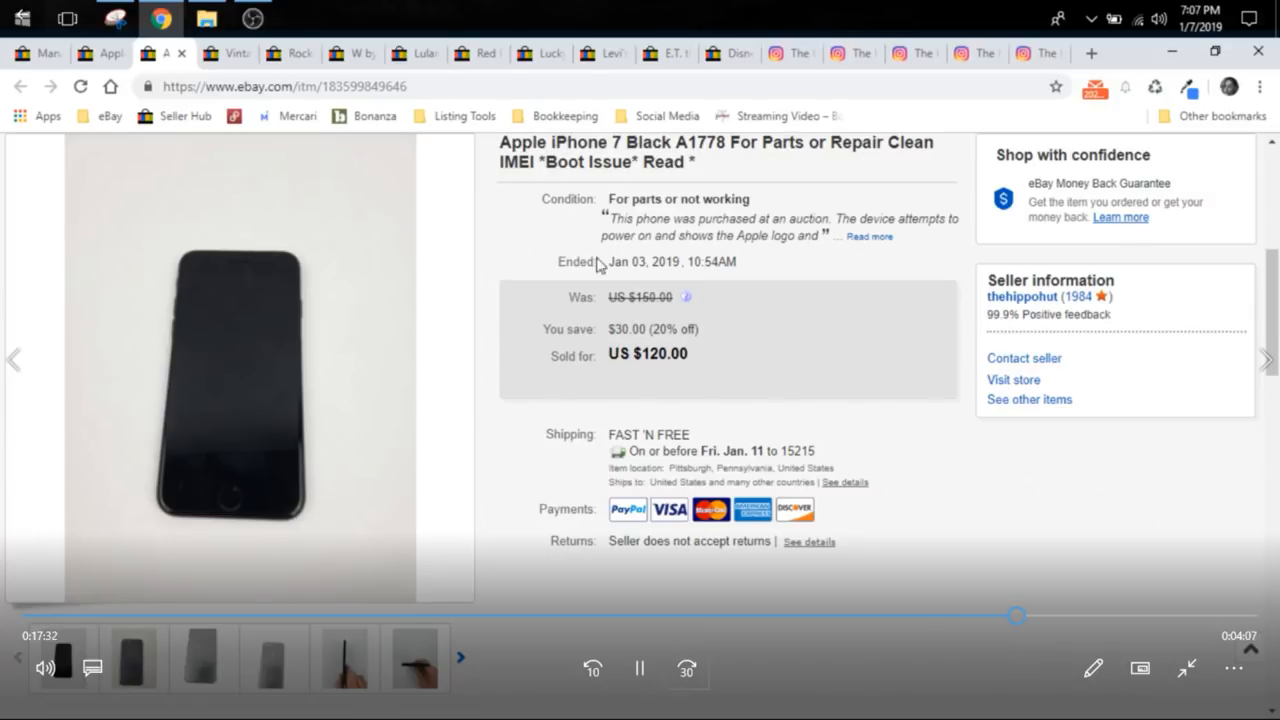
mouse_move(610, 330)
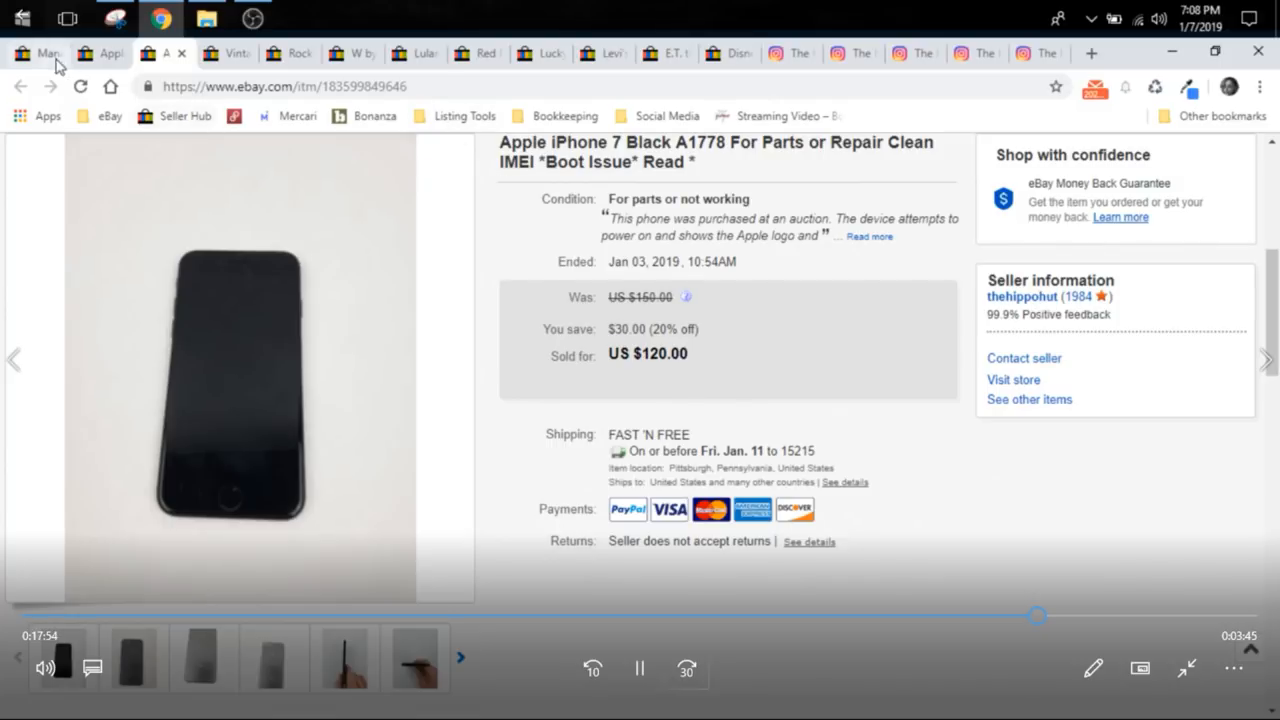
left_click(639, 668)
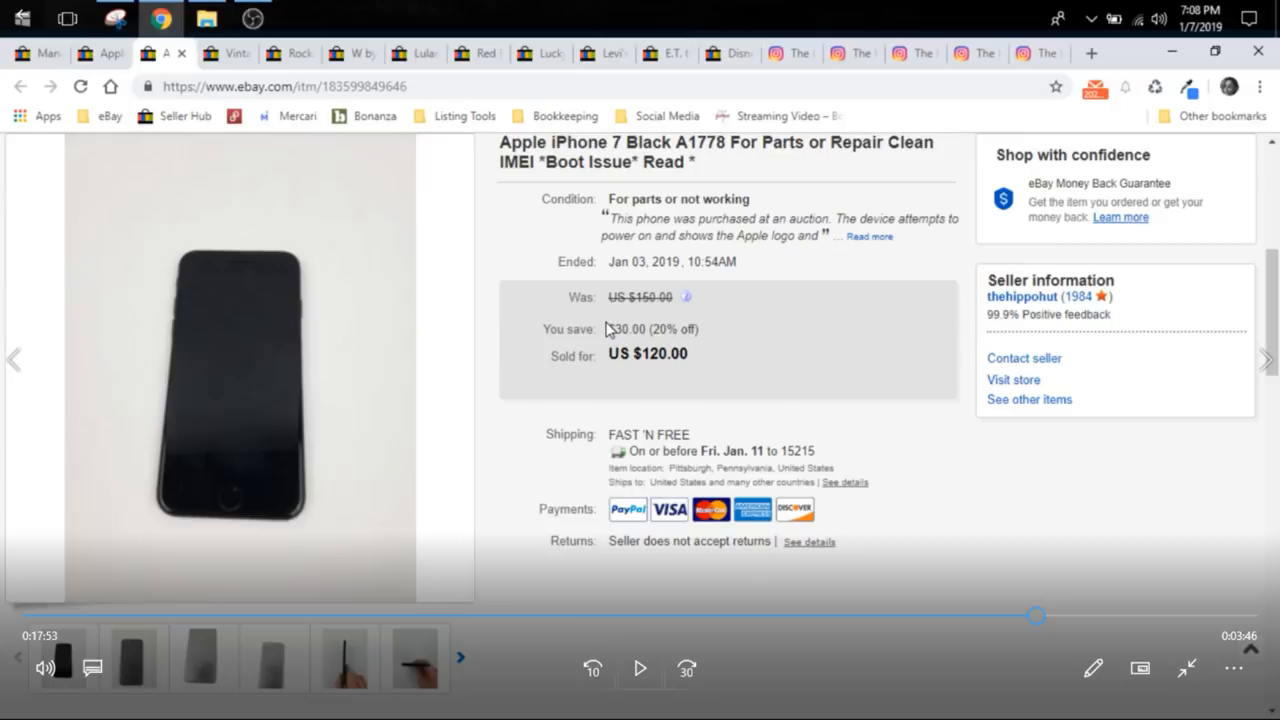